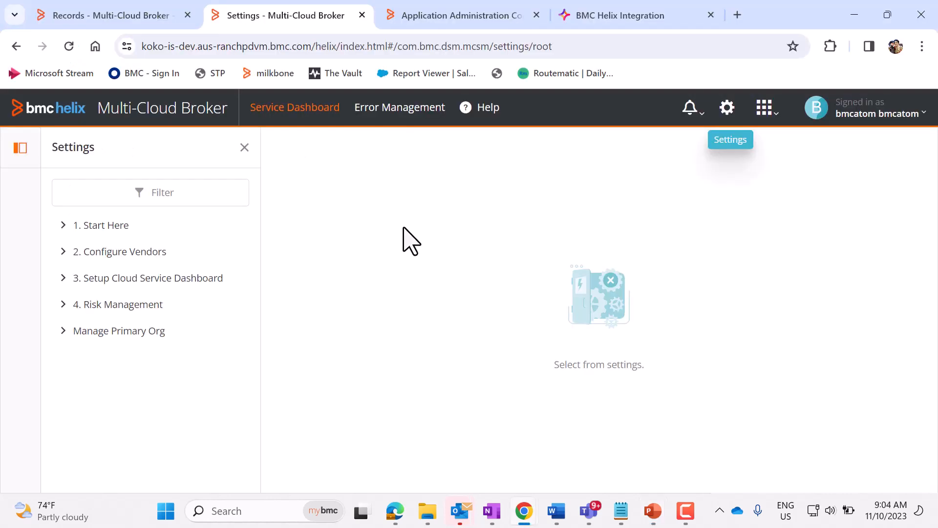
mouse_move(449, 247)
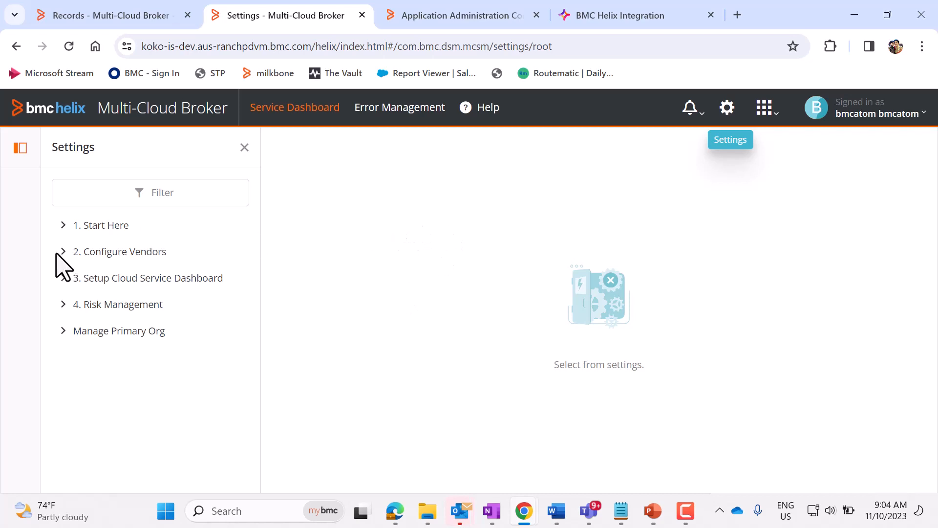
Reach Manage Vendor Metadata under Configure Vendors, showing the two existing Jira mappings
click(125, 252)
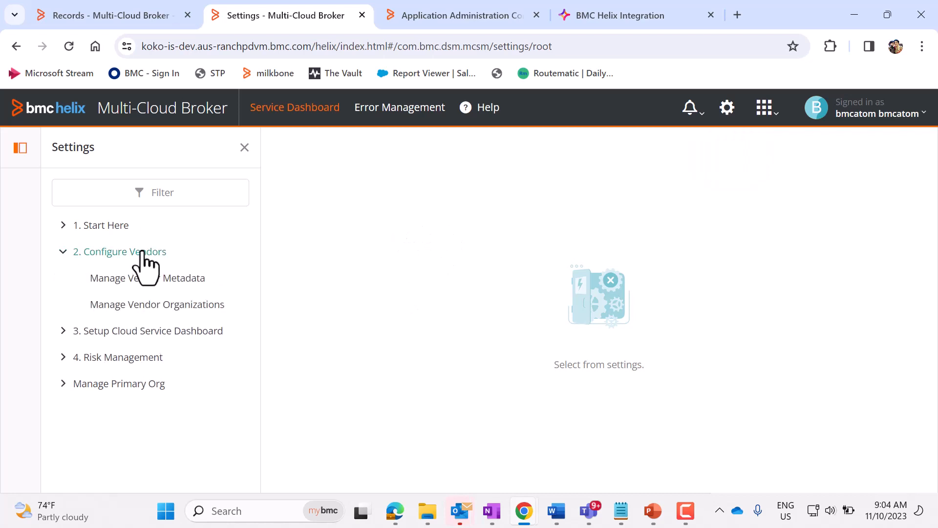
click(147, 278)
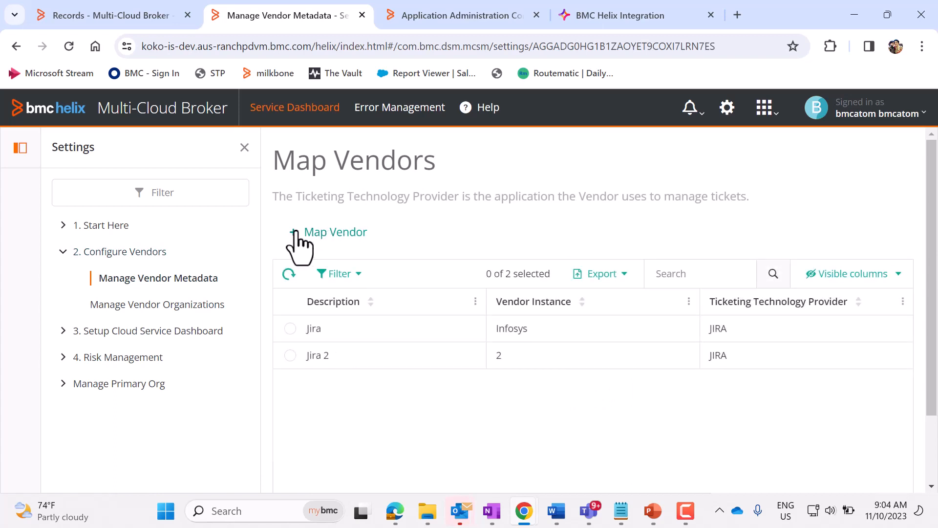
Create a vendor mapping described as 'JIRA-test' with JIRA as ticketing technology provider
click(336, 232)
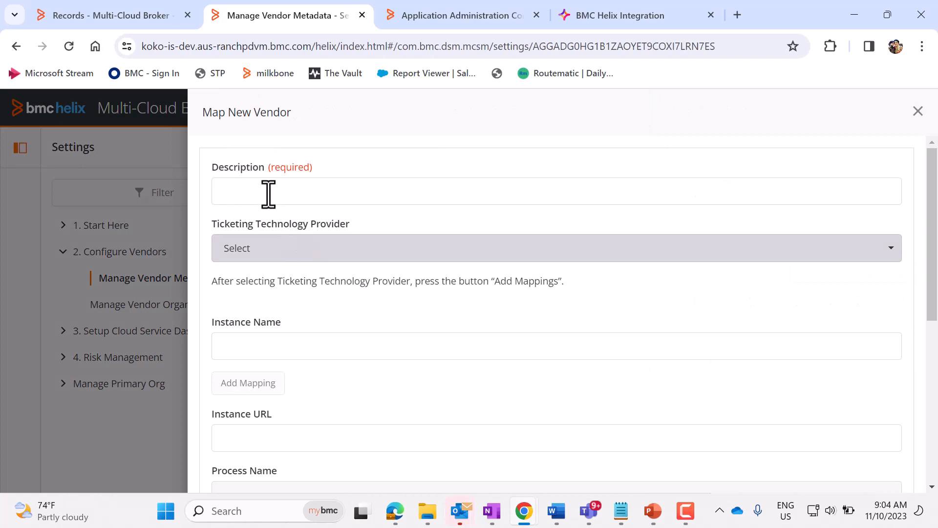
click(272, 192)
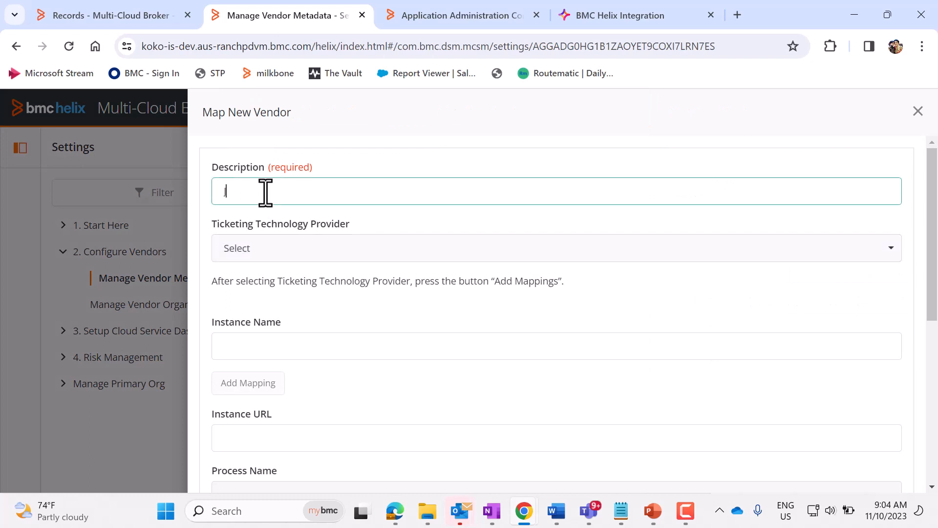
text(JIRA)
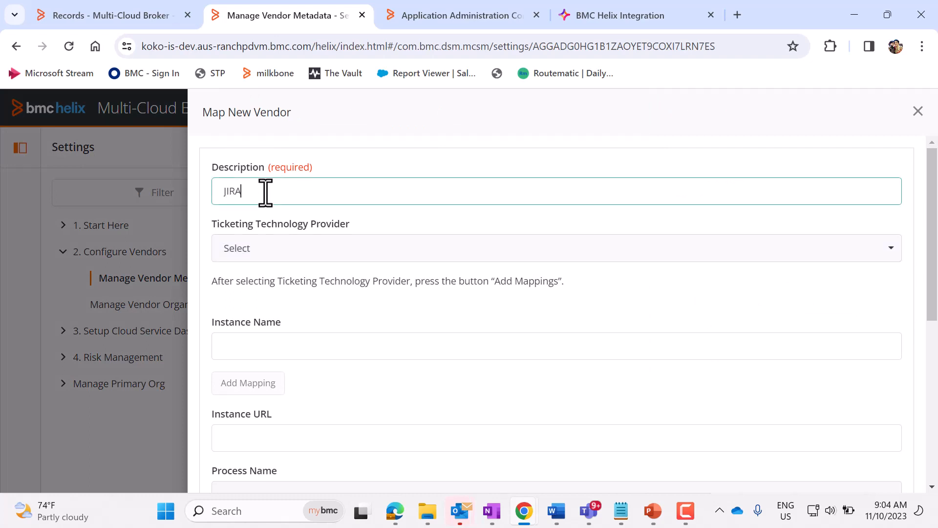
text(-test)
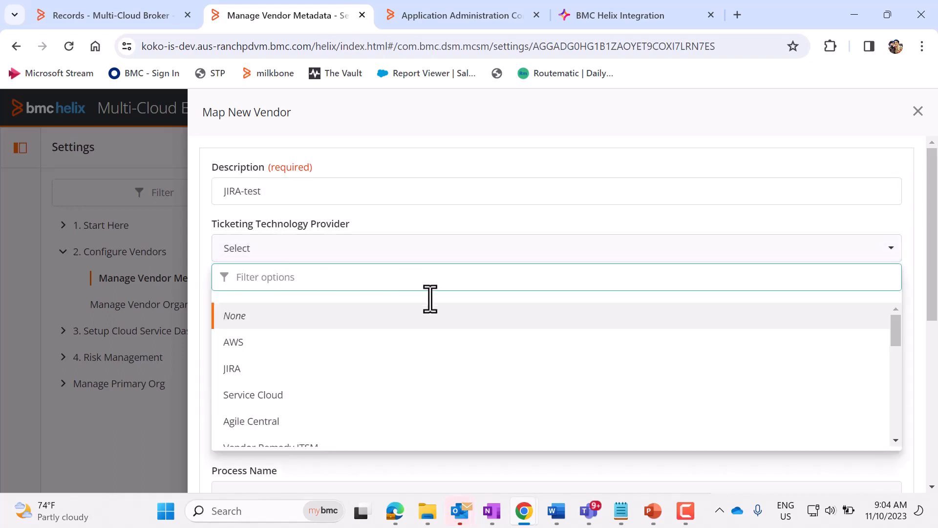
click(231, 367)
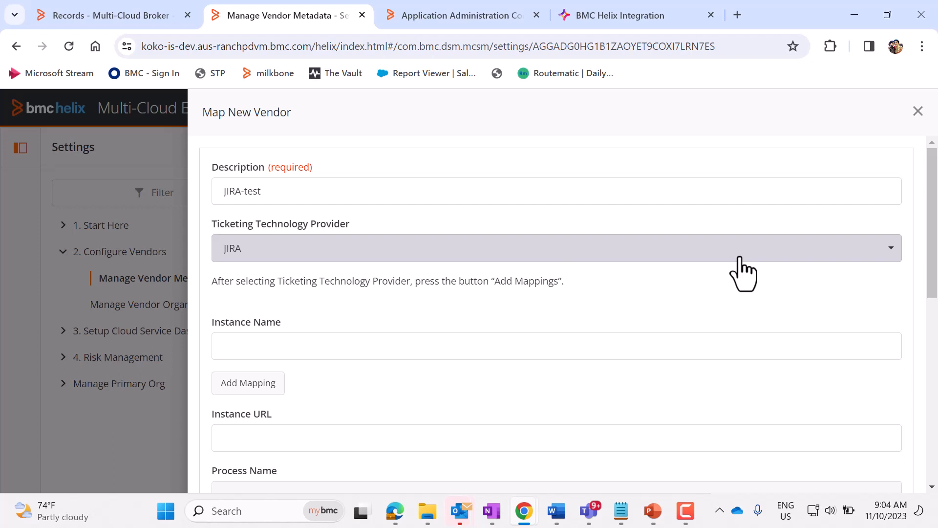
scroll(down, 3)
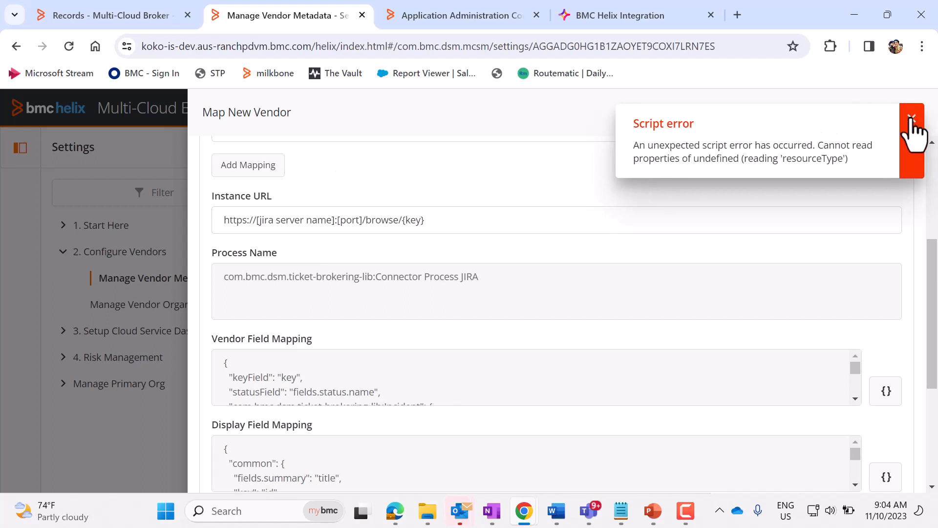
Dismiss the script error and select the server-name placeholder in the Instance URL
click(911, 117)
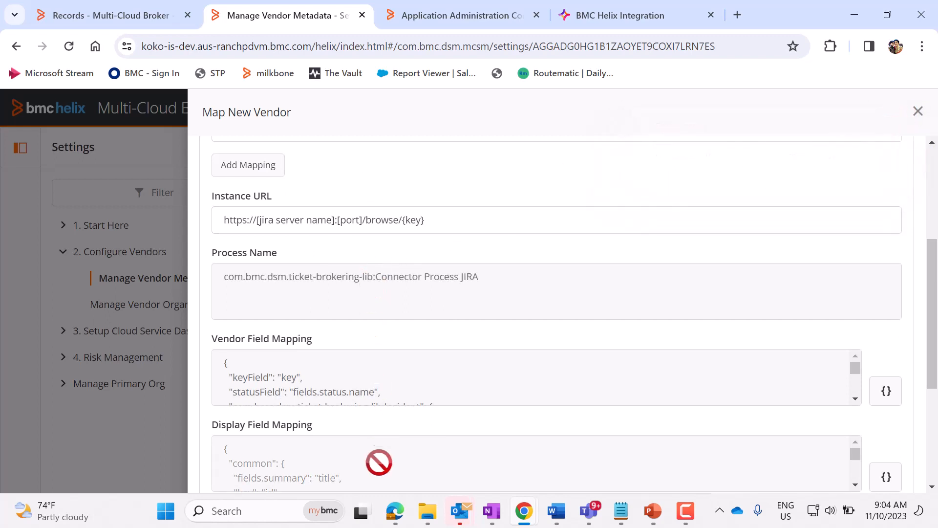
mouse_move(476, 168)
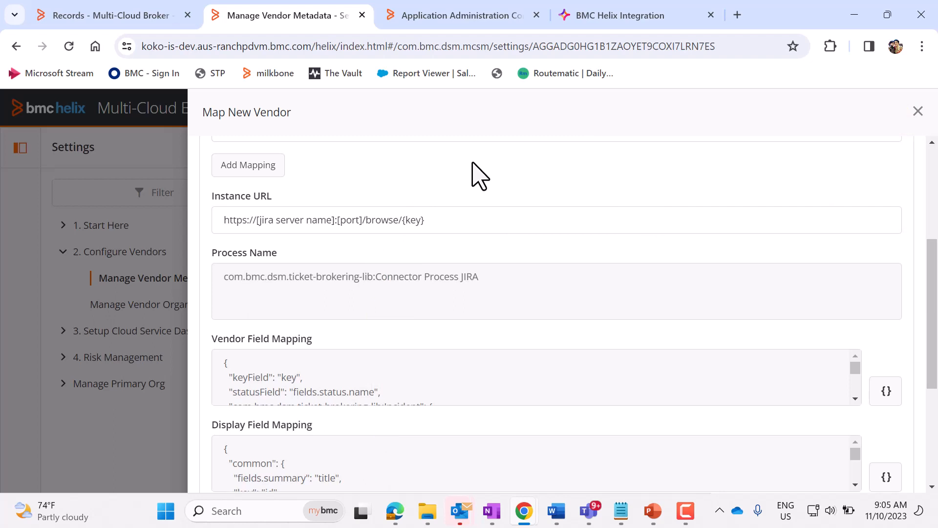
mouse_move(331, 189)
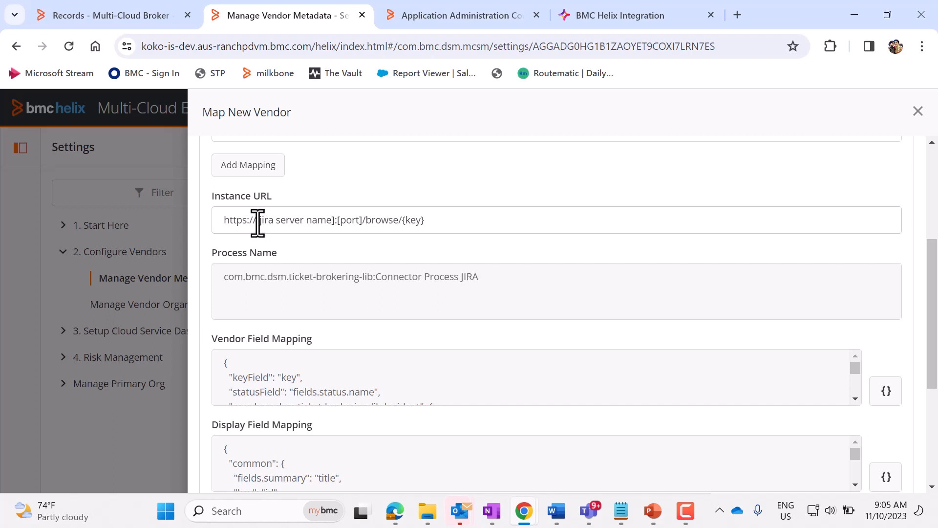
double_click(293, 219)
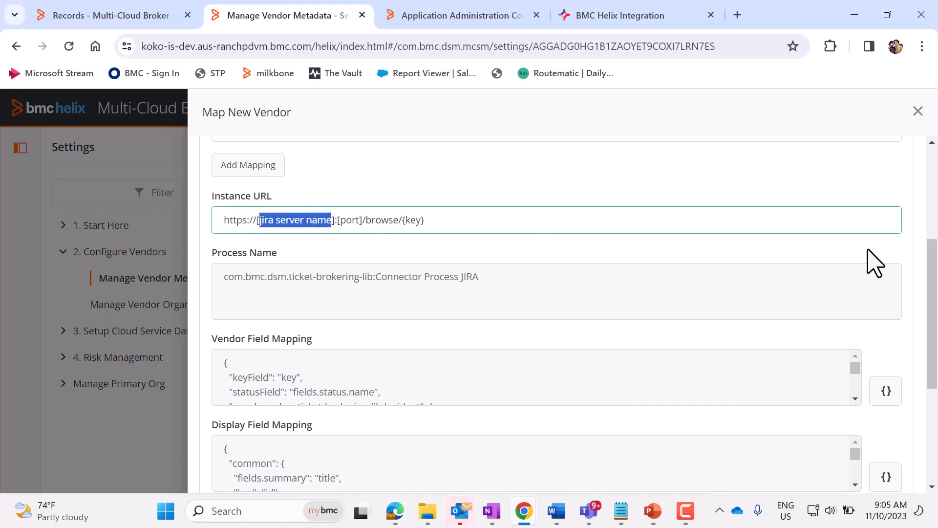
scroll(down, 3)
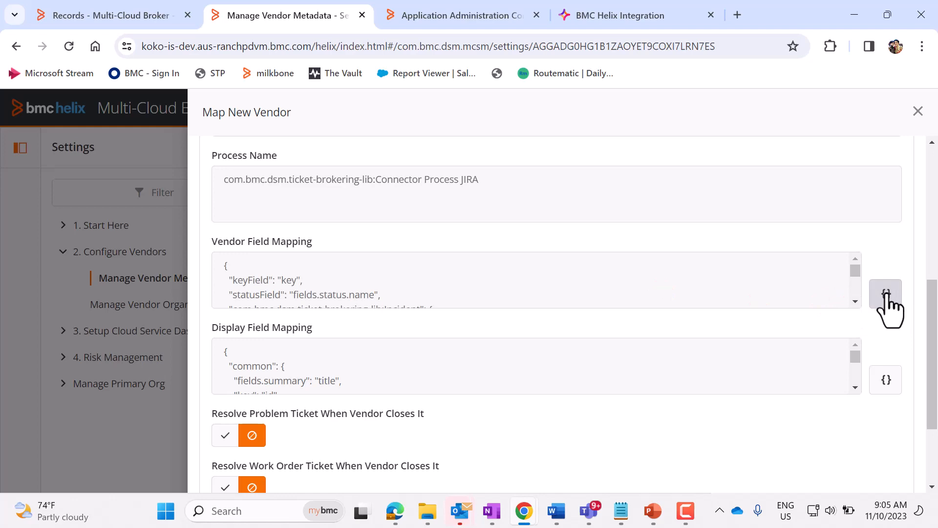
In the Vendor Field Mapping editor, add field ID 7 as the incident sync field
click(885, 293)
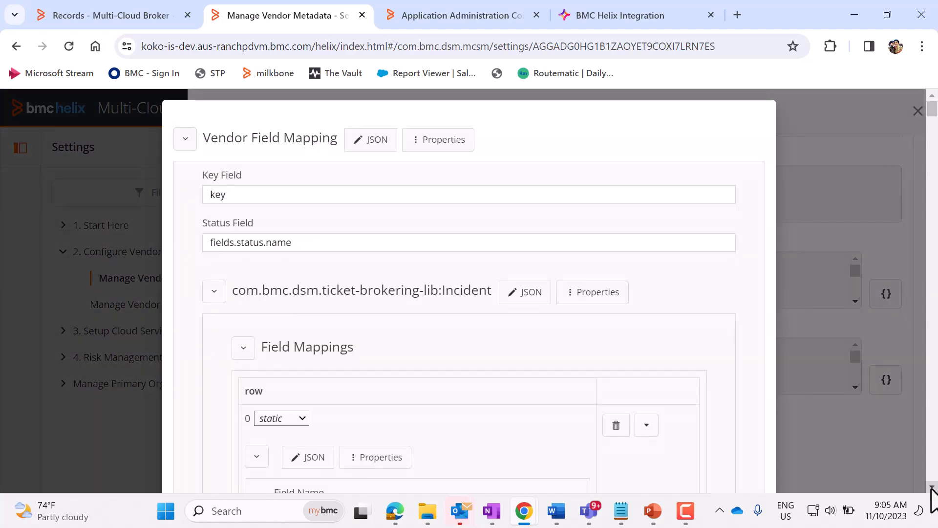
scroll(down, 3)
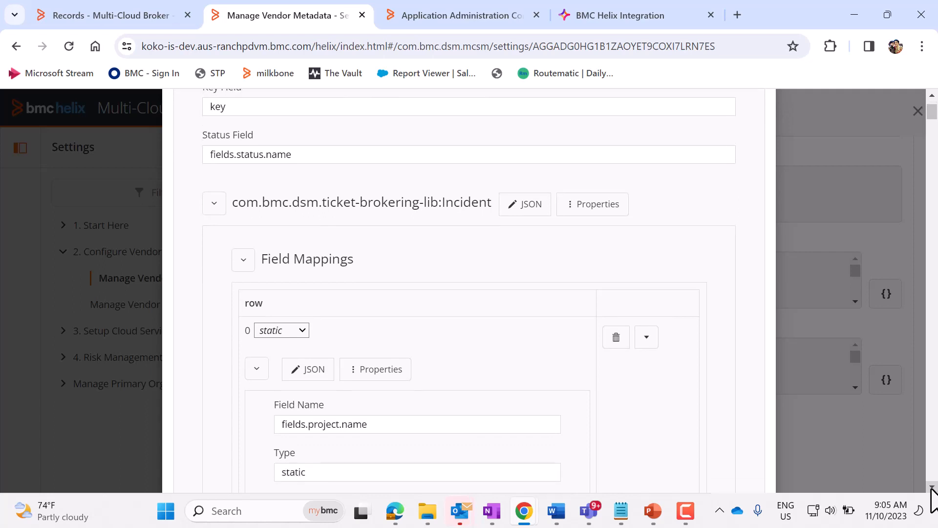
mouse_move(809, 266)
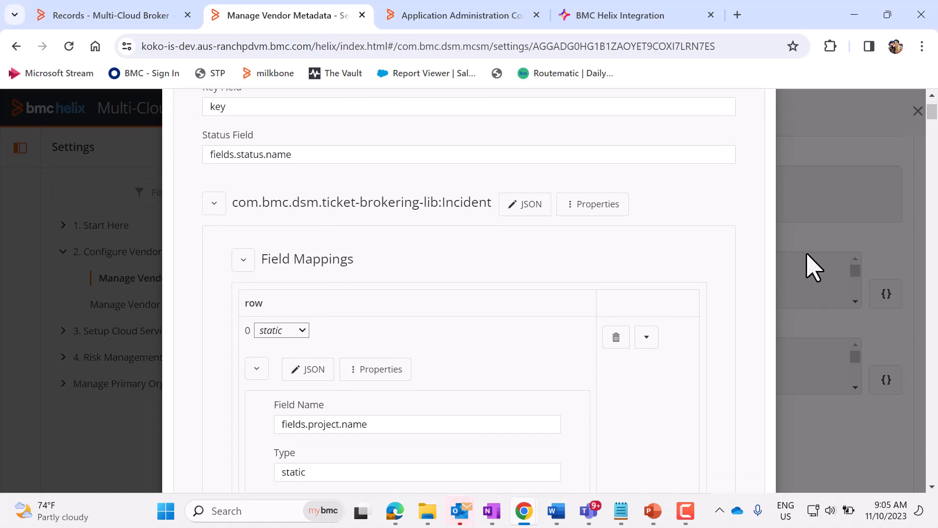
scroll(down, 3)
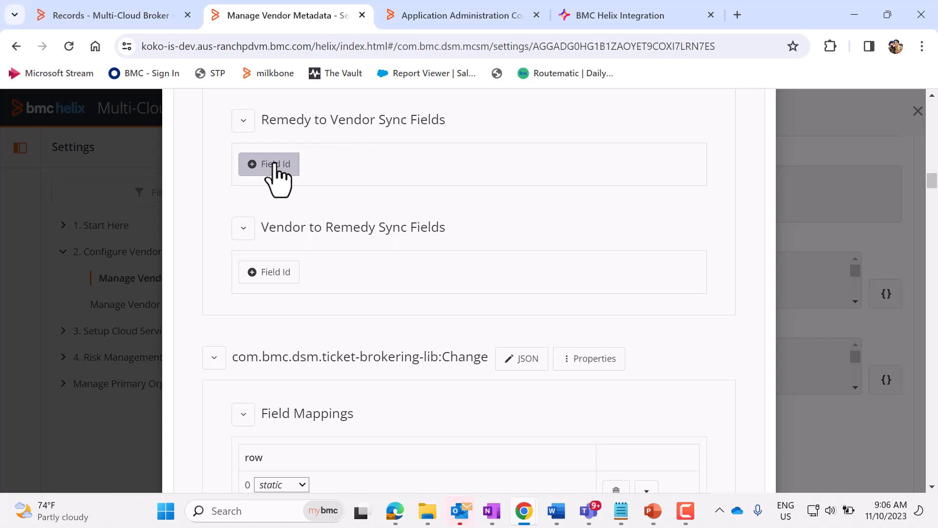
click(269, 164)
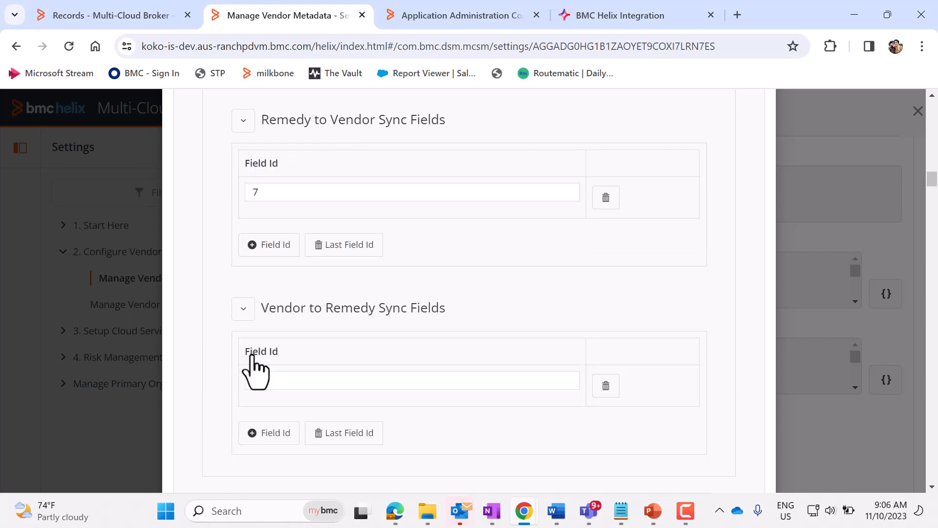
text(7)
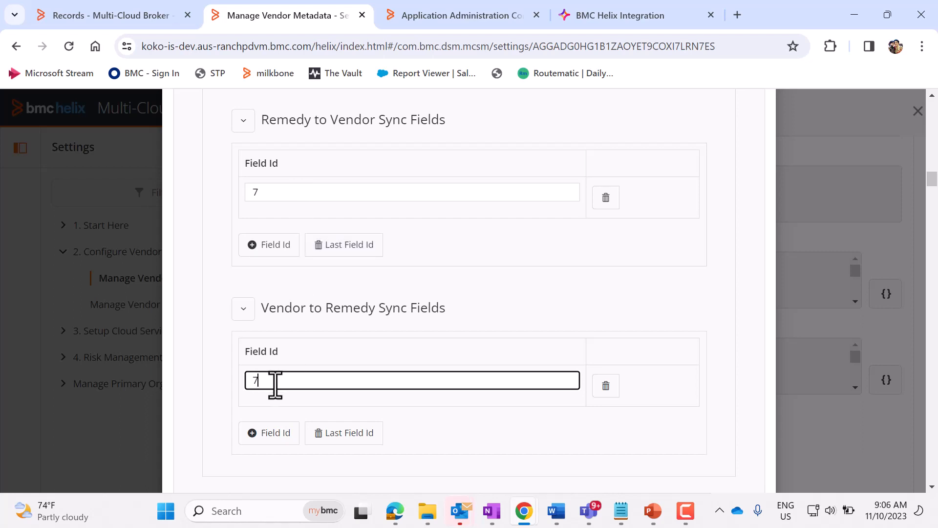
mouse_move(886, 251)
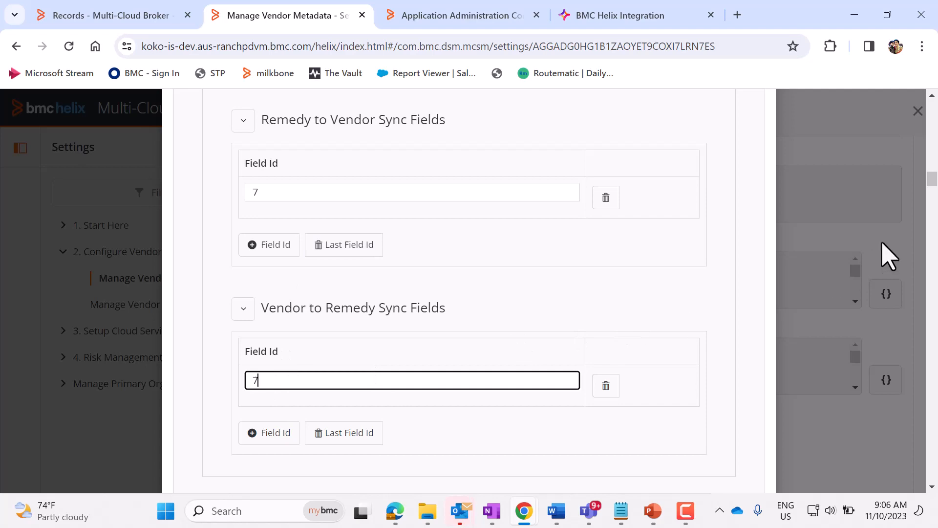
scroll(down, 3)
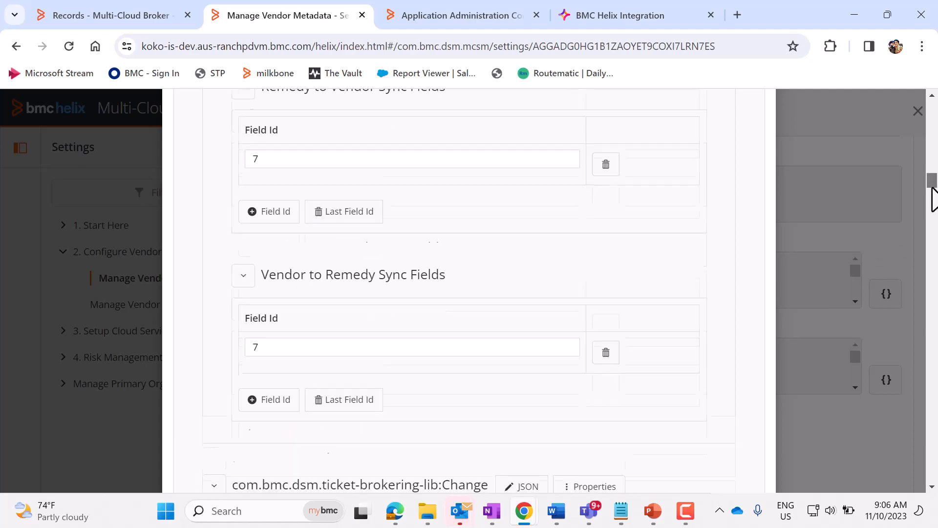
scroll(down, 3)
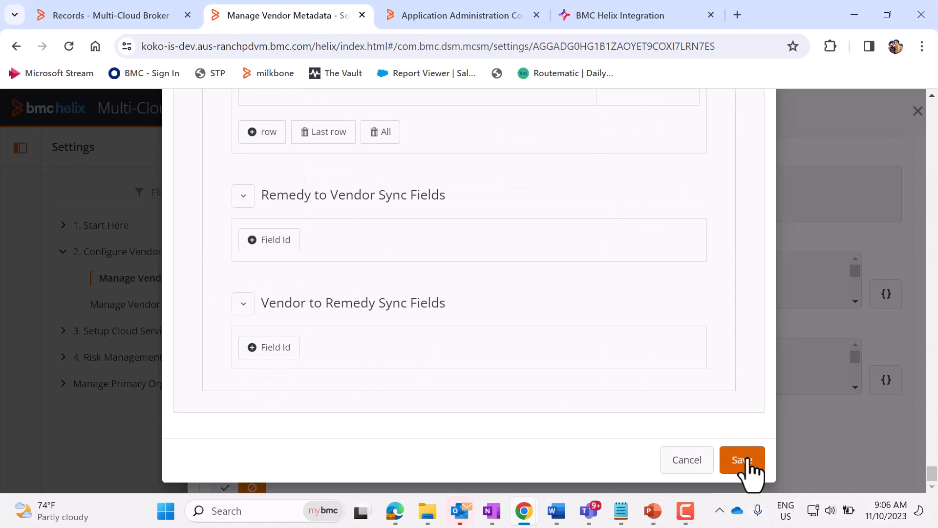
Set Jitterbit as integration platform and save the JIRA-test vendor mapping
click(742, 459)
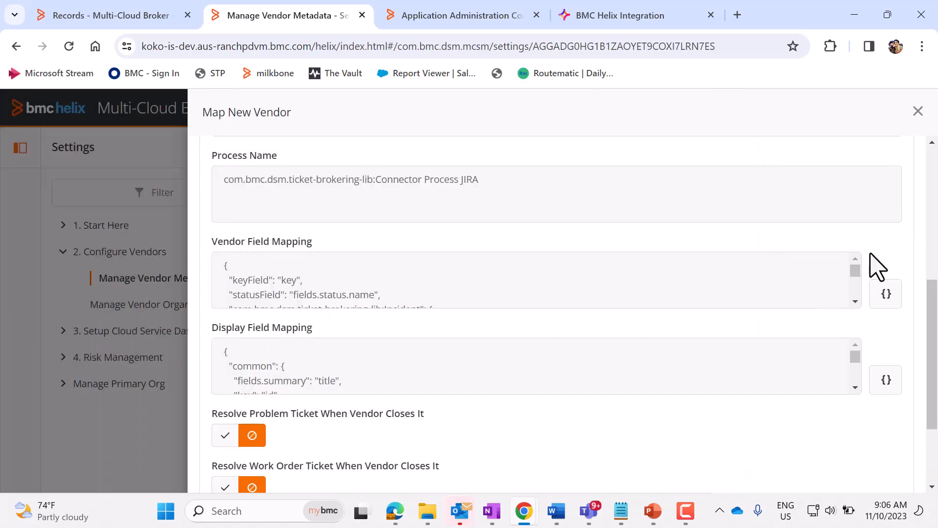
scroll(down, 3)
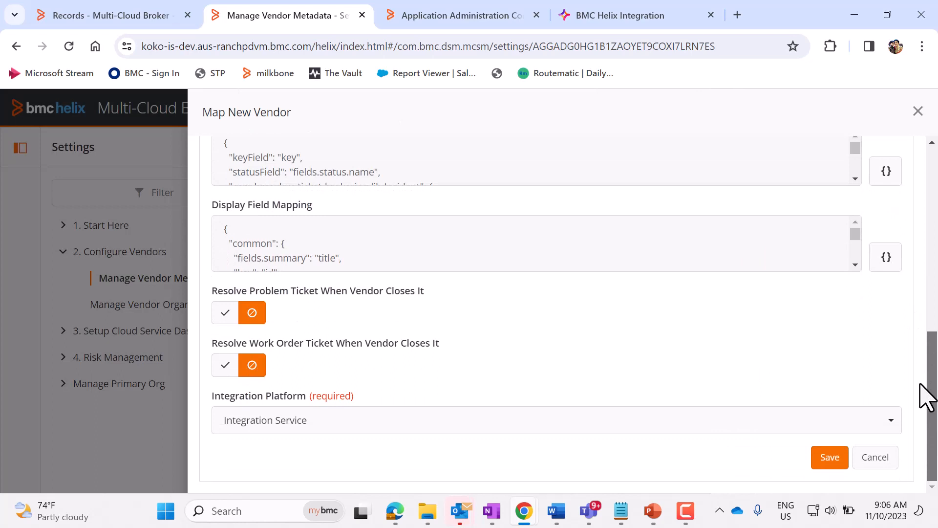
click(550, 419)
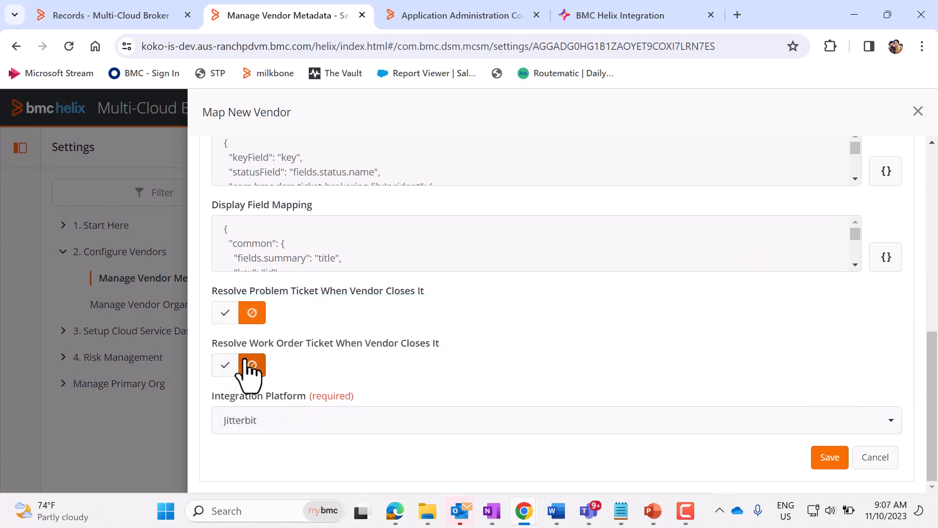
mouse_move(831, 462)
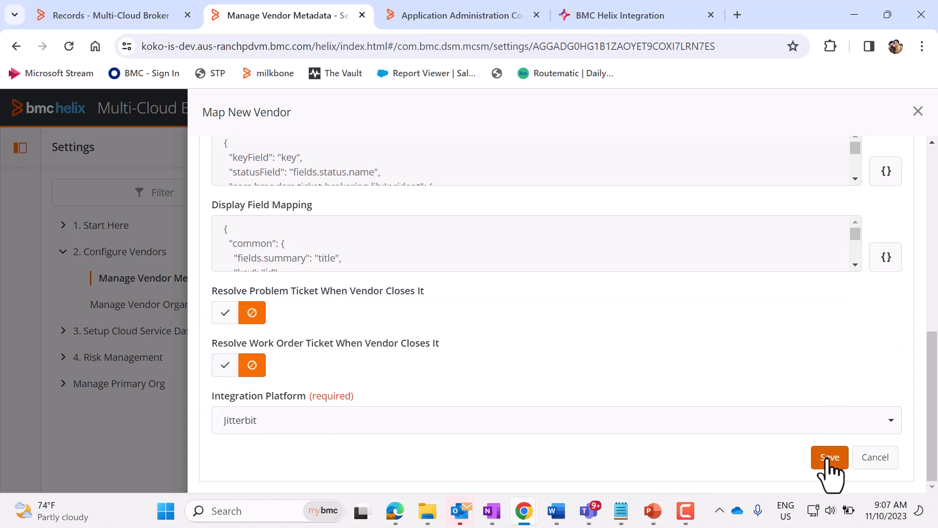
click(829, 457)
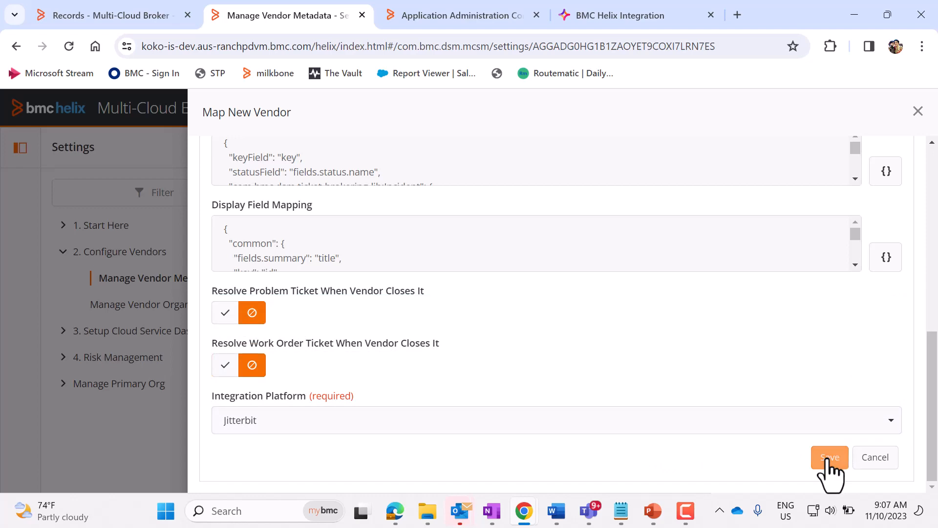
click(830, 457)
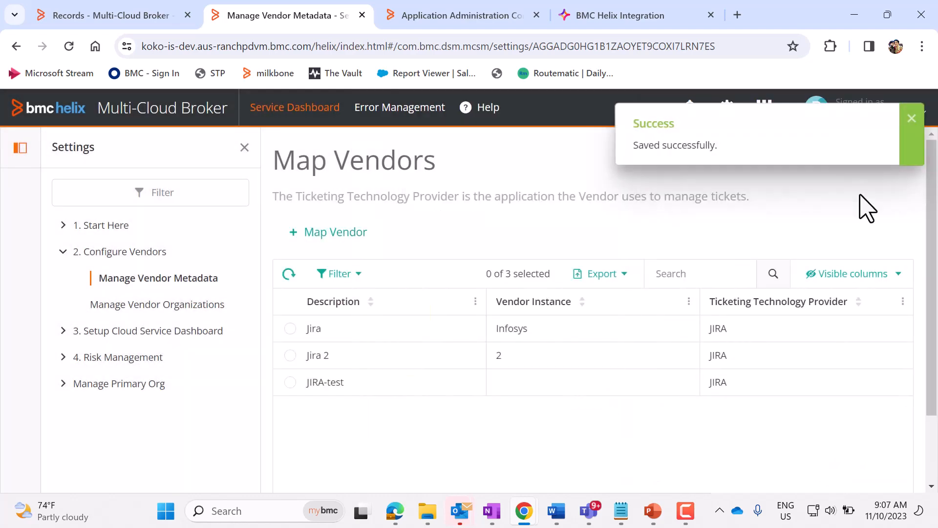
mouse_move(459, 158)
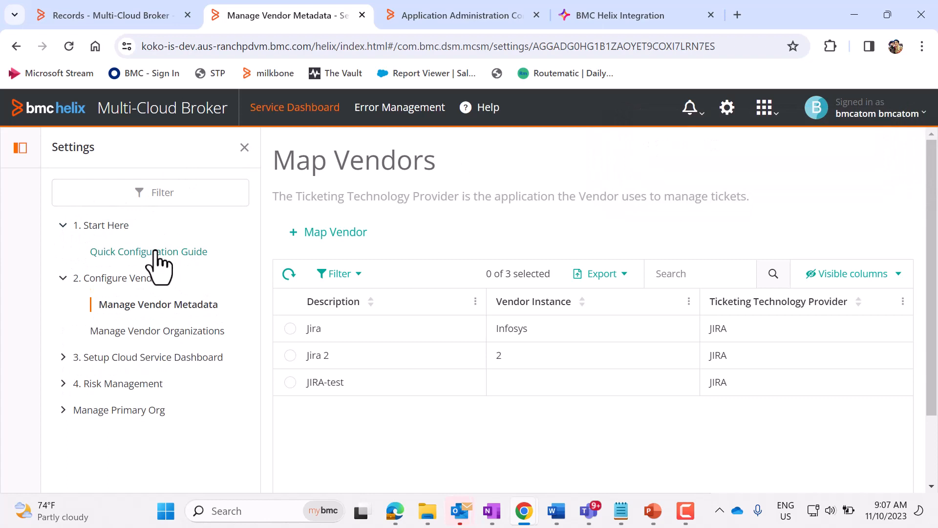
Pick DevOps Integration between ITSM Incident and Jira Issue and continue to Step 2
click(149, 251)
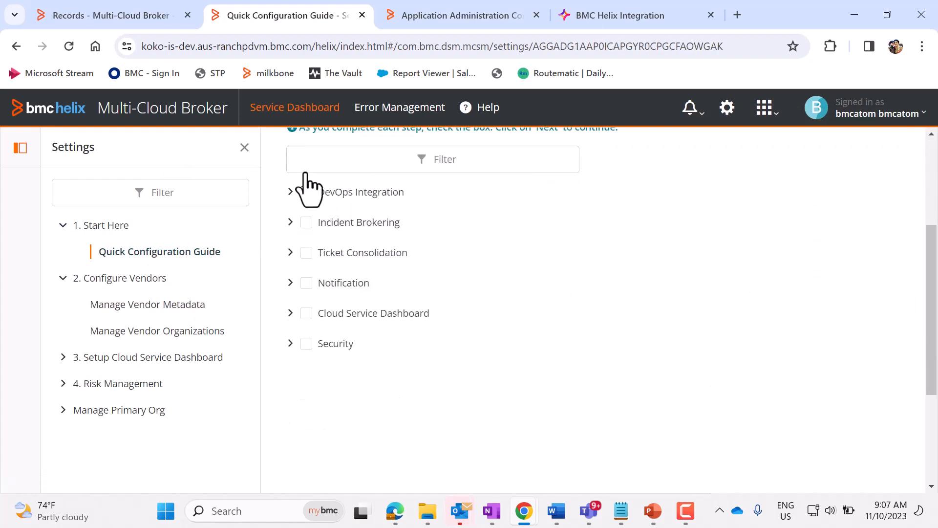
click(290, 192)
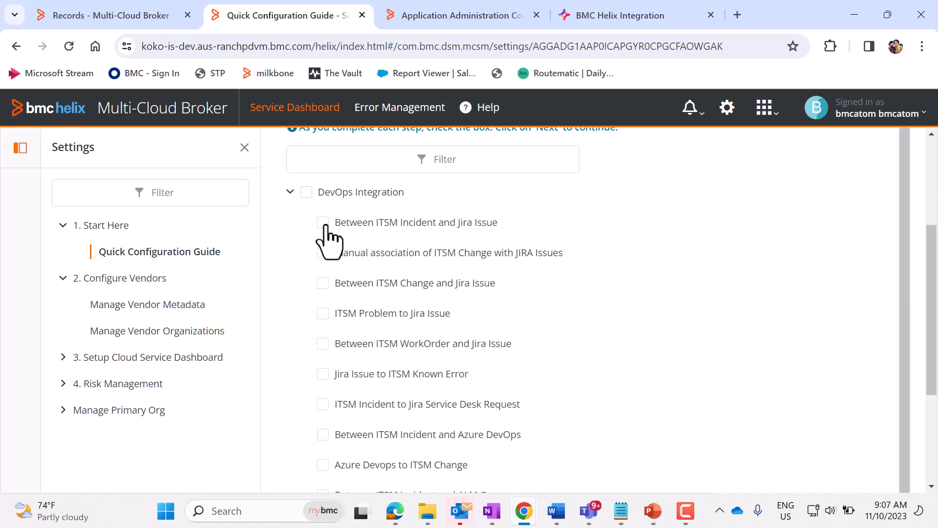
click(322, 223)
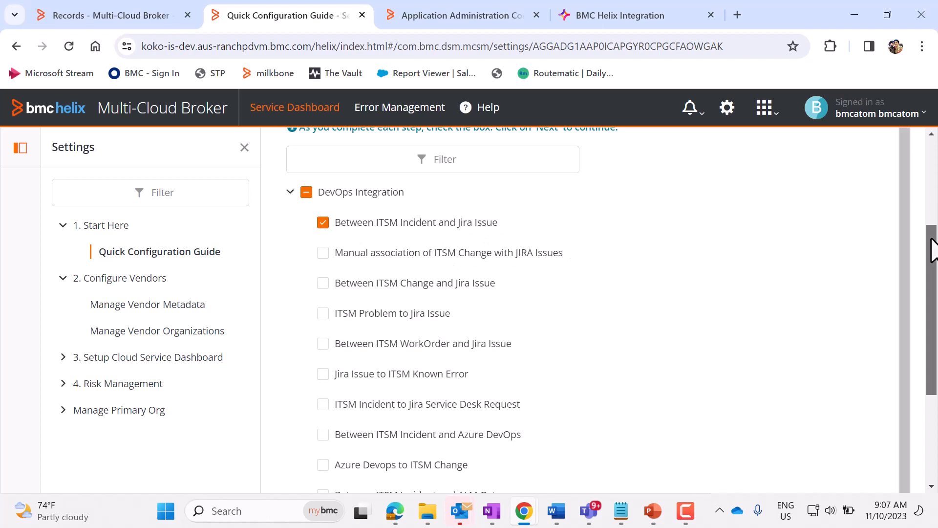
scroll(down, 3)
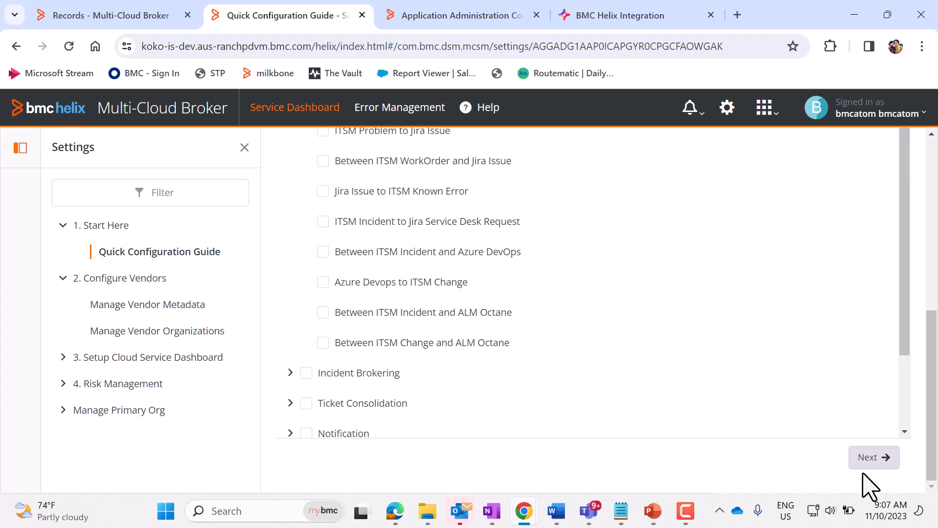
click(873, 458)
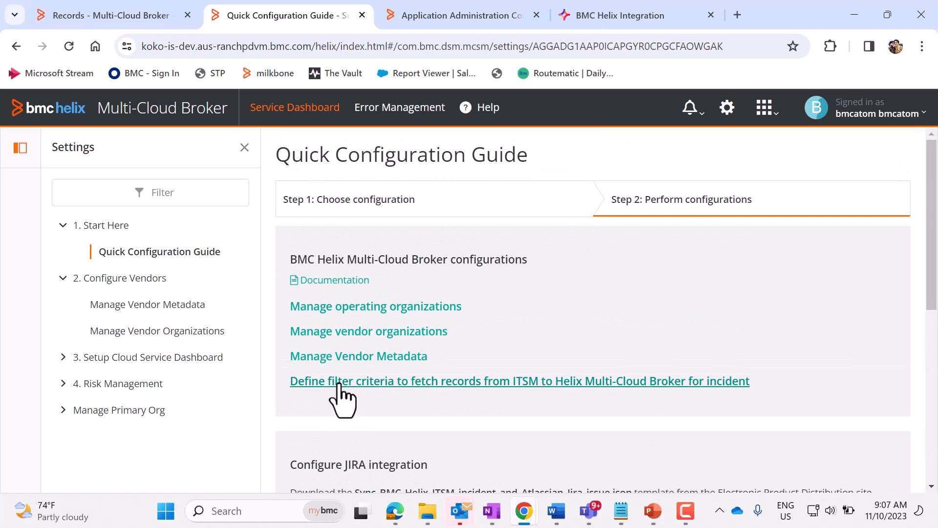
mouse_move(377, 389)
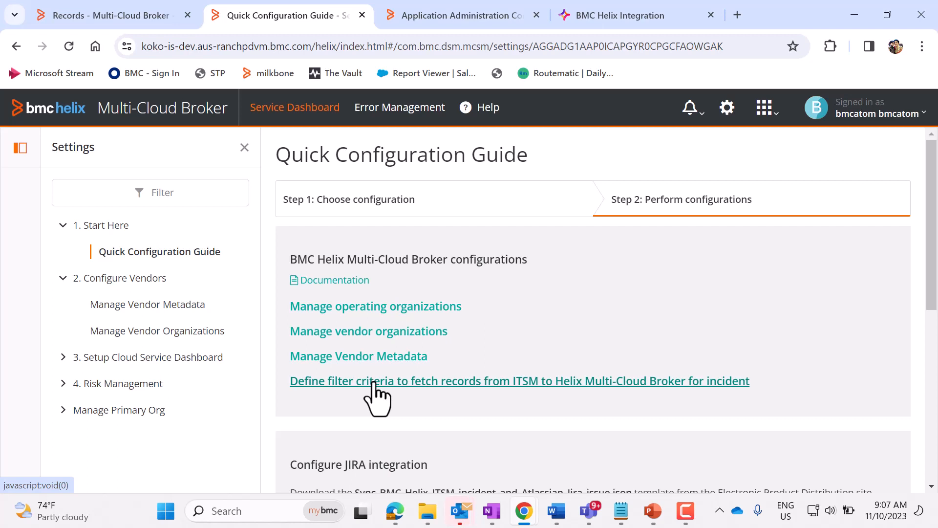
Define the ITSM records query filter as Priority equals Critical and save it
click(387, 380)
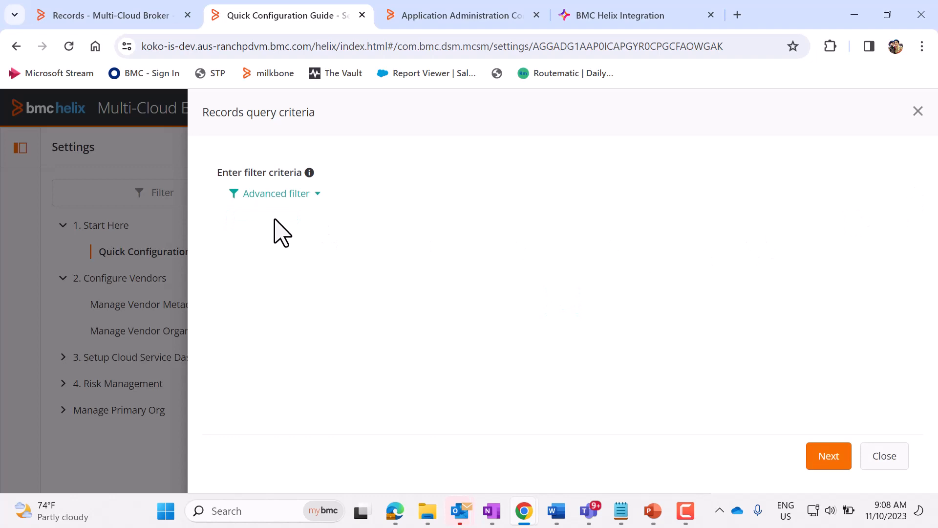
mouse_move(295, 267)
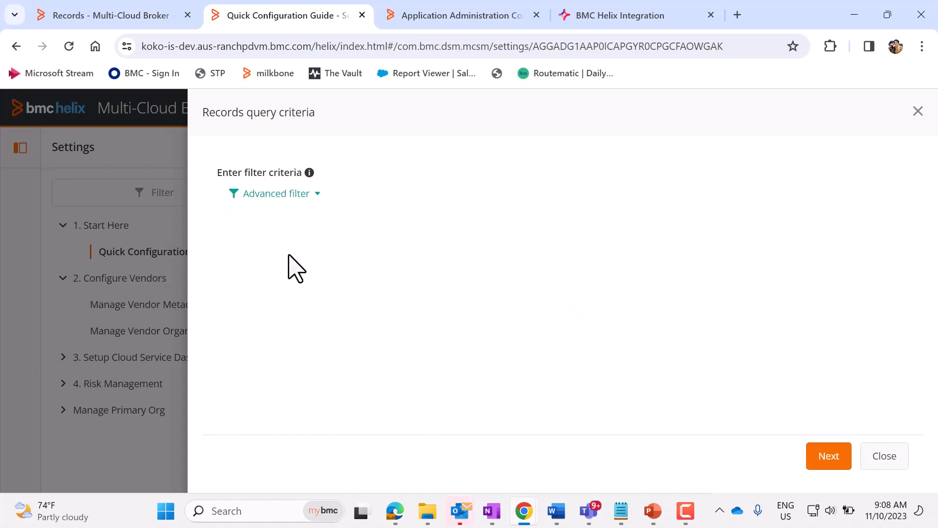
mouse_move(315, 201)
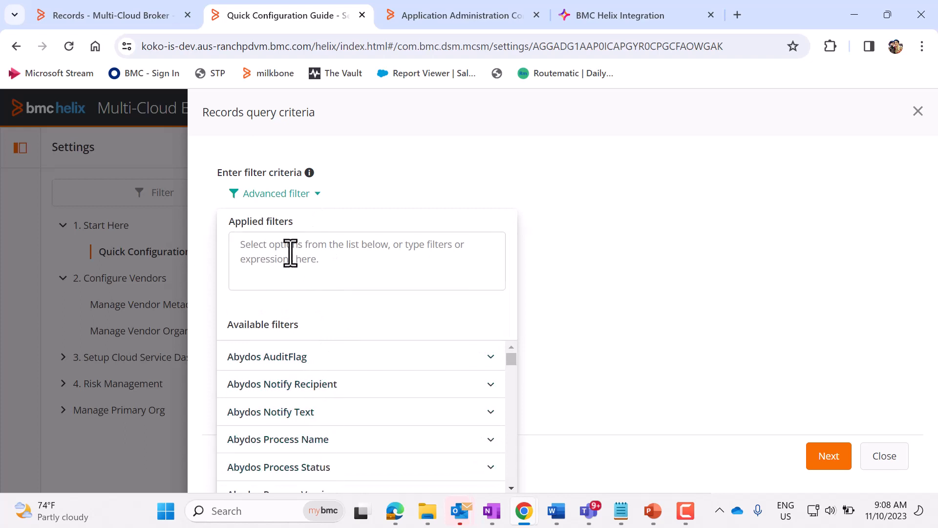
click(365, 260)
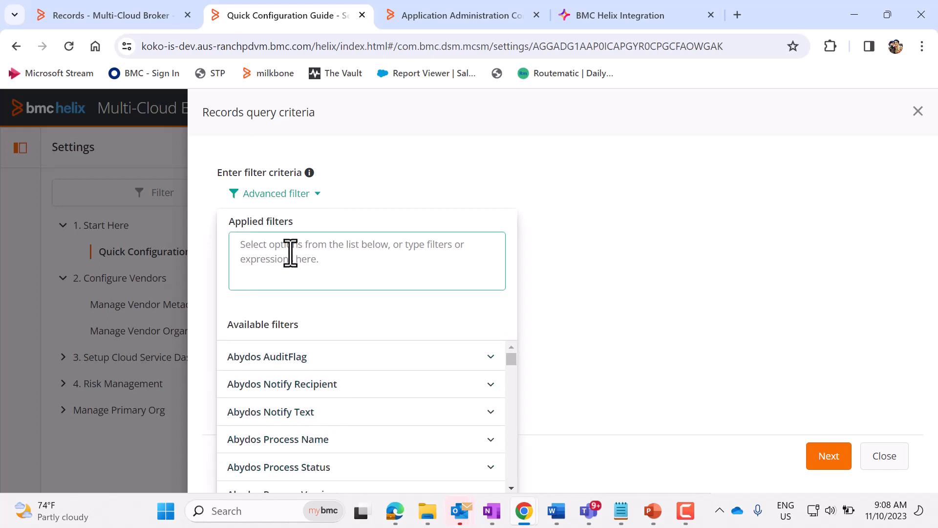
text(Prio)
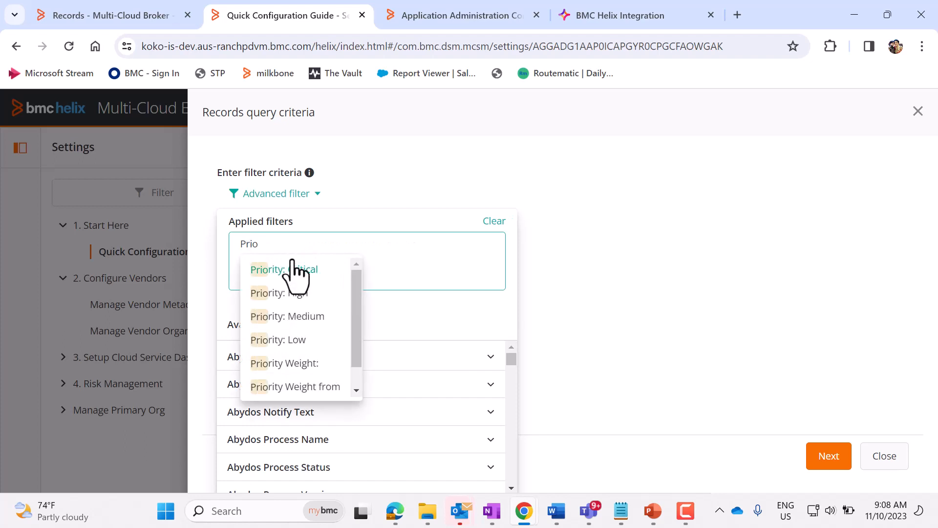
click(283, 270)
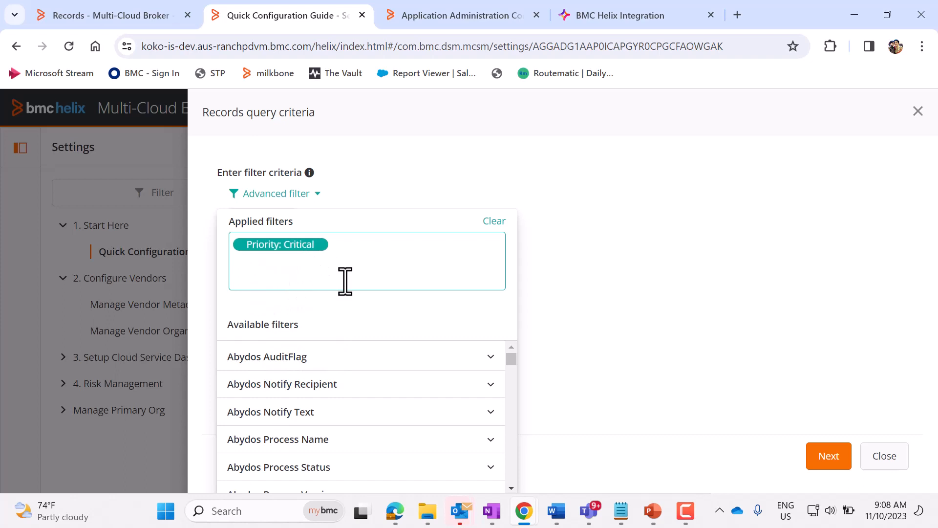
click(318, 262)
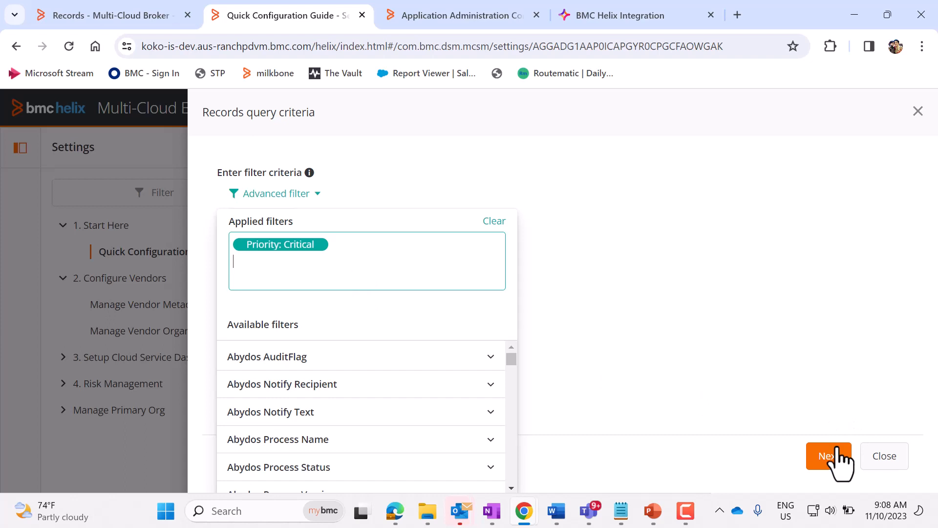
click(829, 455)
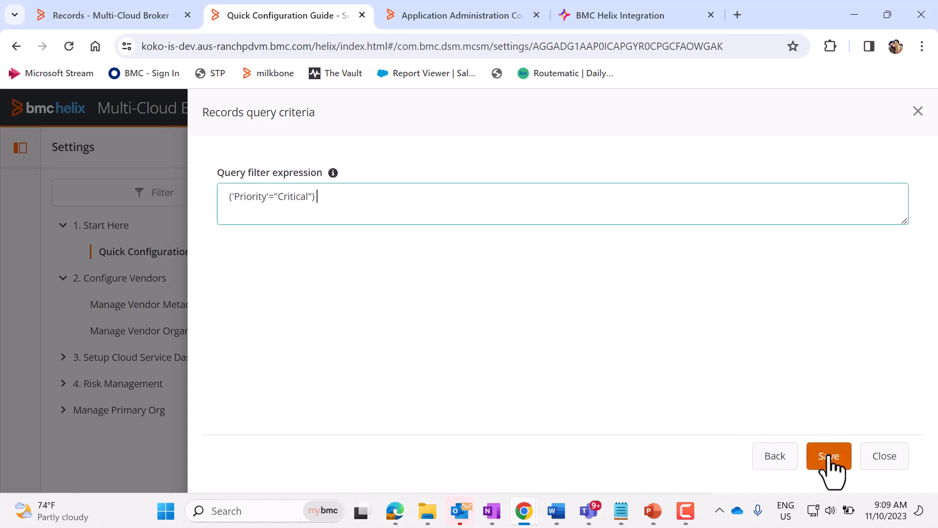
click(829, 455)
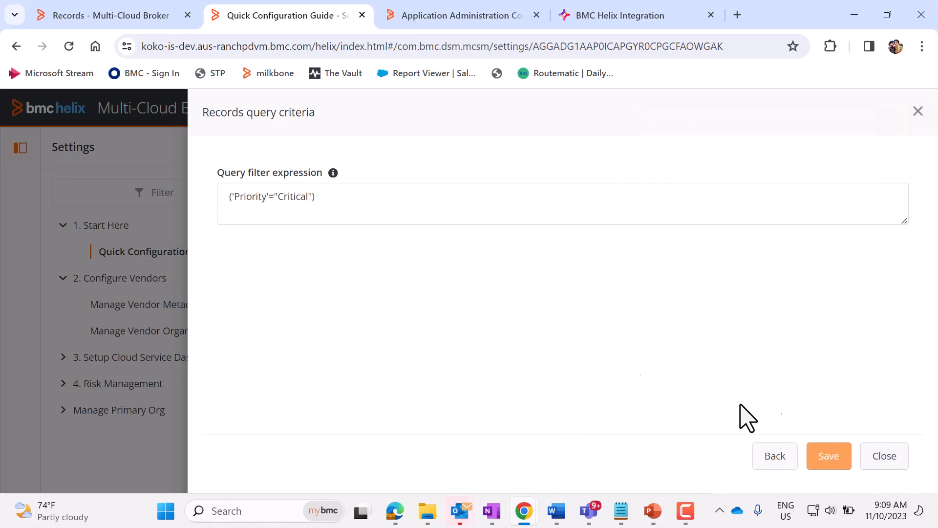
In ITSM Custom Configuration, select Generic Catalog Structures under Foundation > Products / Operational Catalogs
click(461, 16)
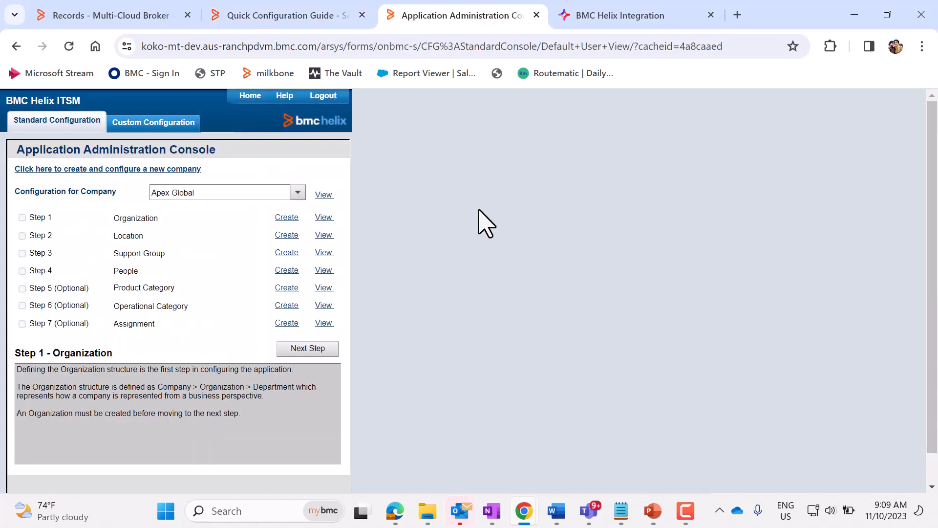
mouse_move(517, 215)
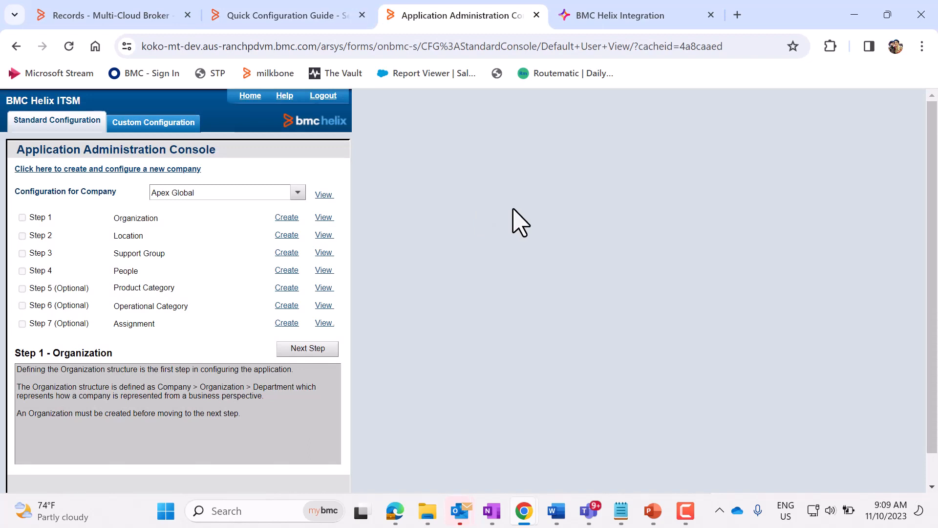
mouse_move(141, 142)
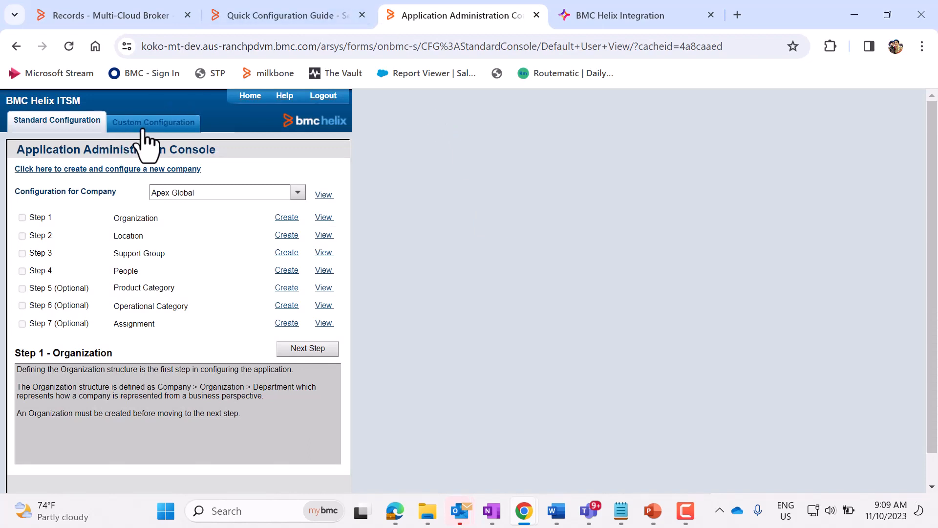
click(153, 123)
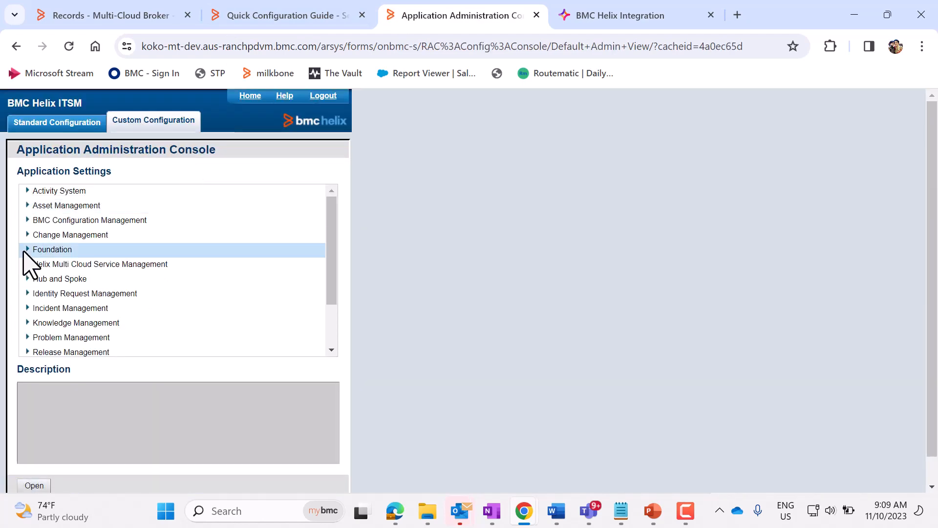
click(28, 249)
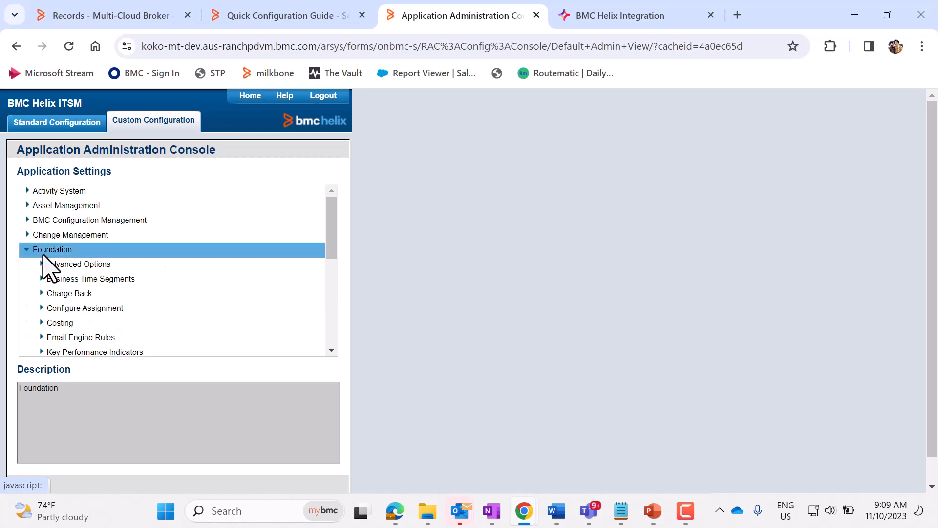
scroll(down, 3)
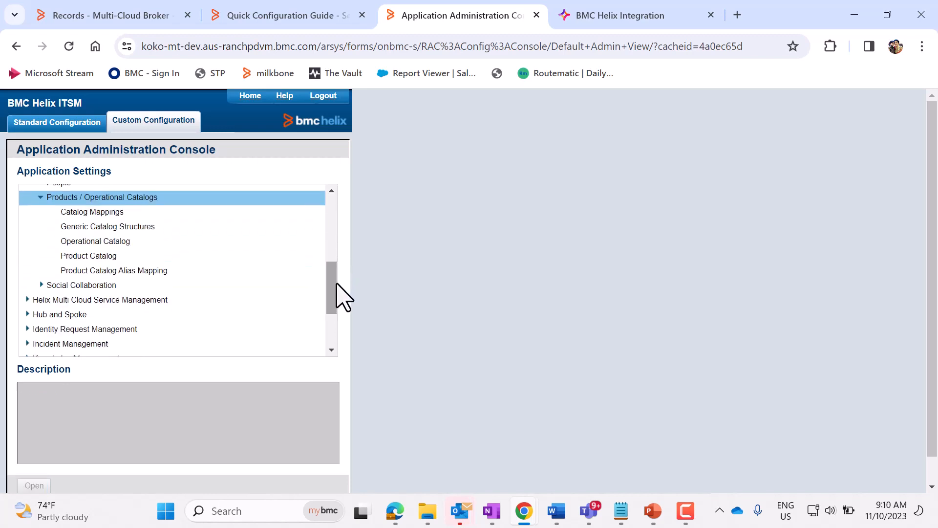
click(108, 227)
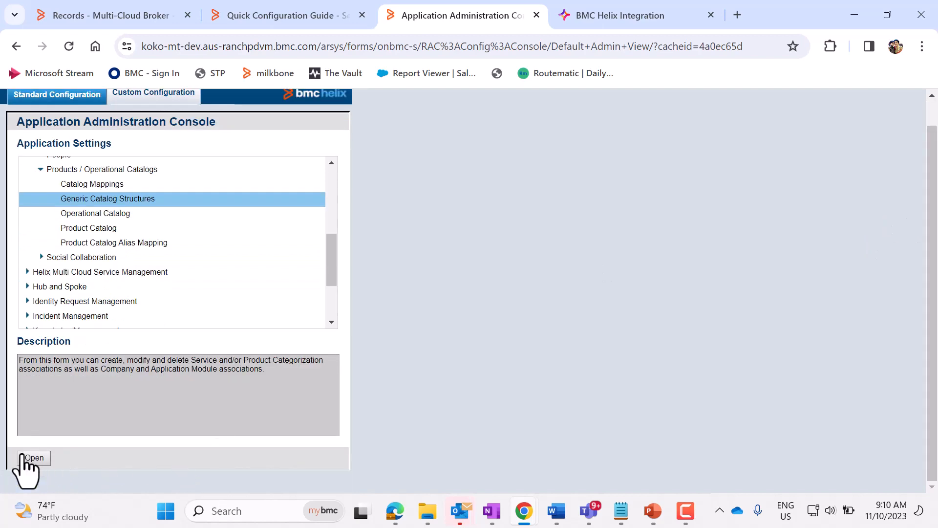
Start a Resolution Category entry with tiers Request, JIRA and BUG
click(35, 457)
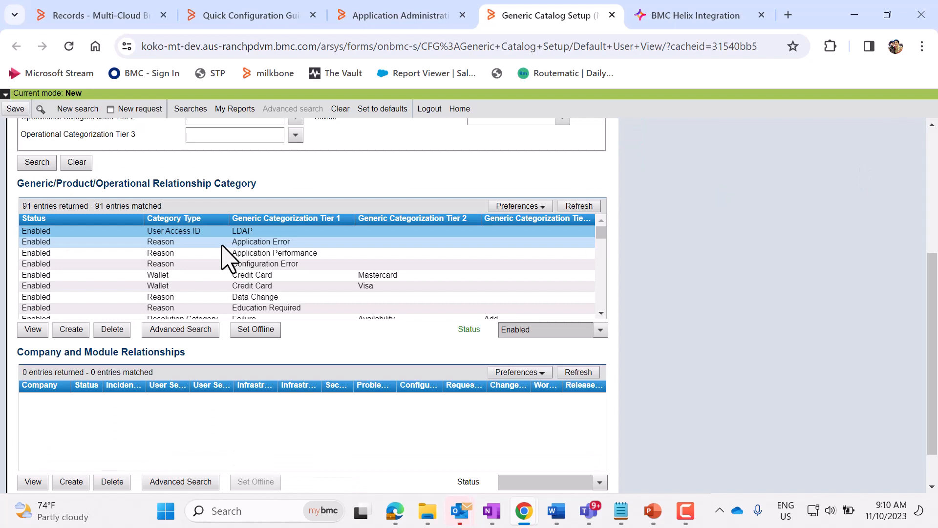
mouse_move(283, 248)
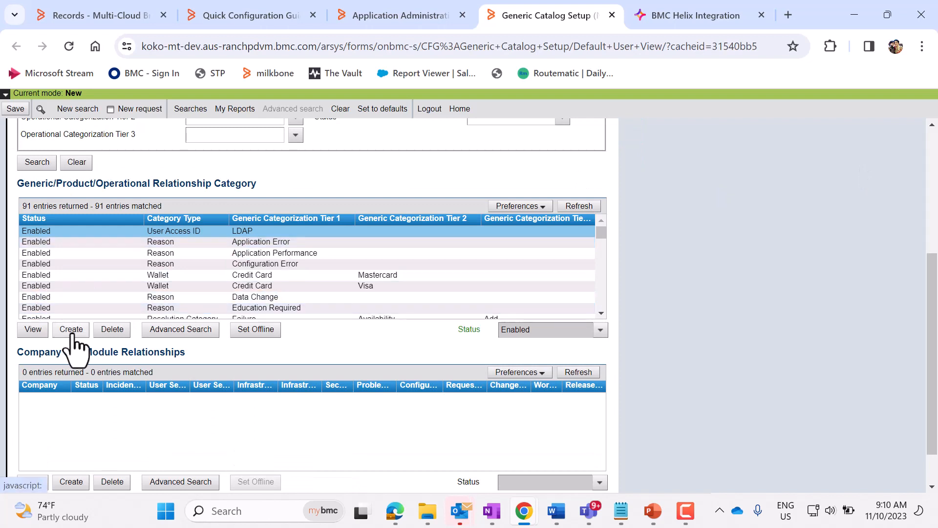
click(70, 329)
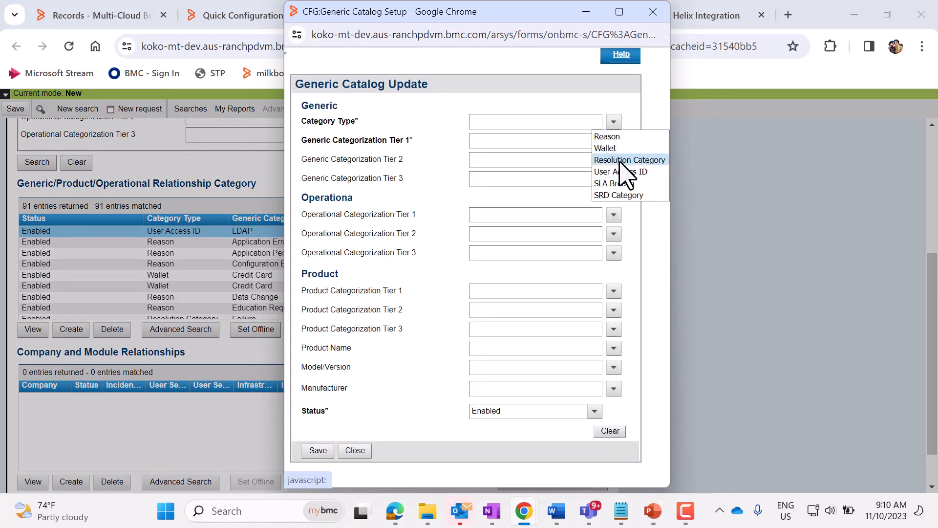
click(629, 160)
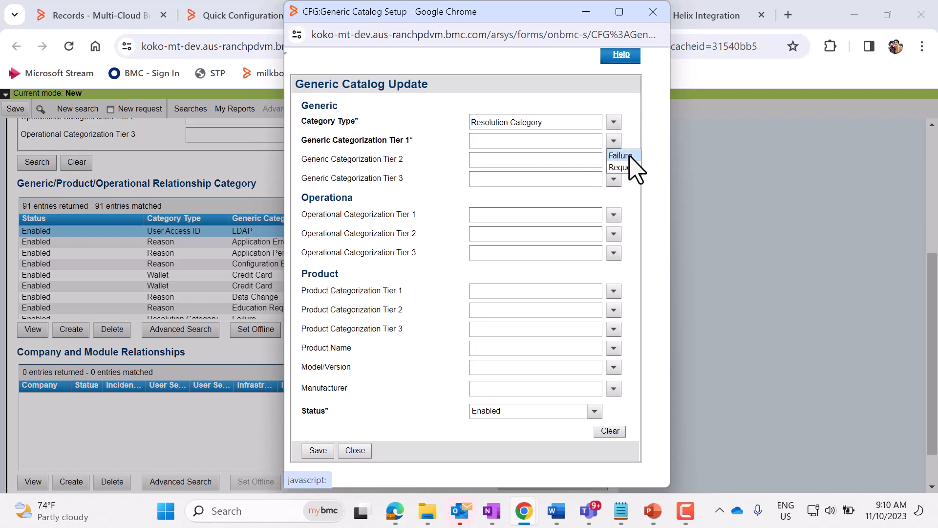
click(620, 167)
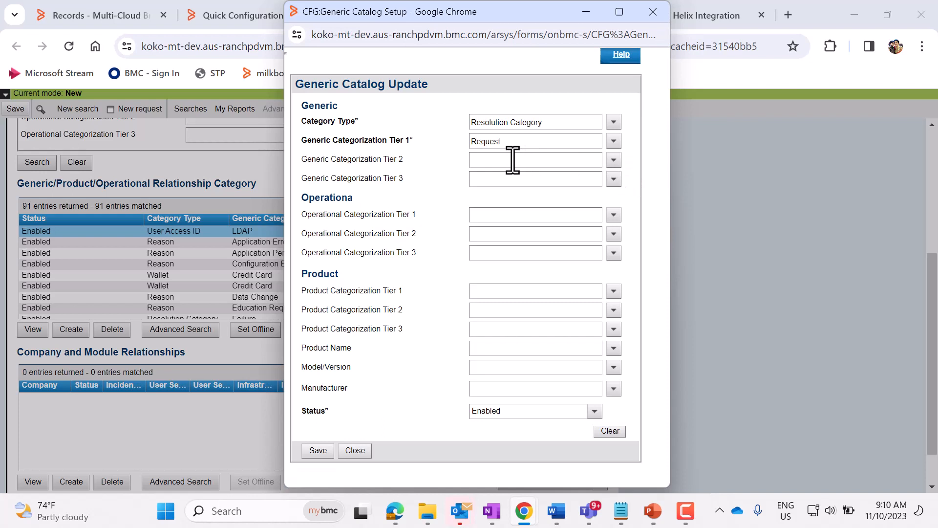
text(JIRA)
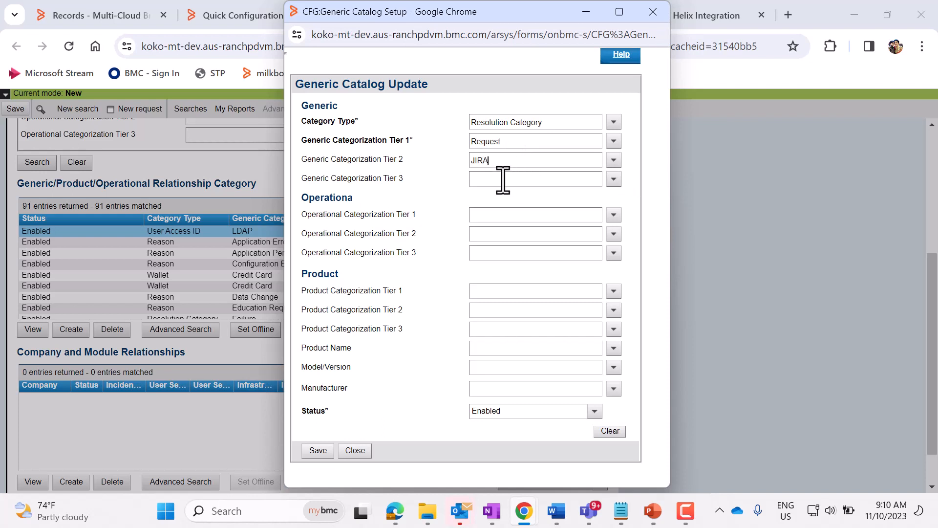
text(B)
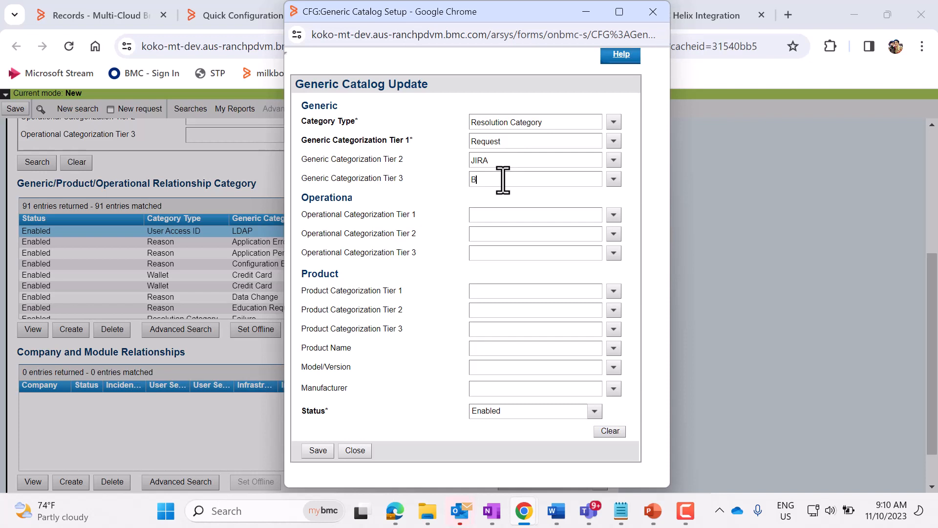
text(UG)
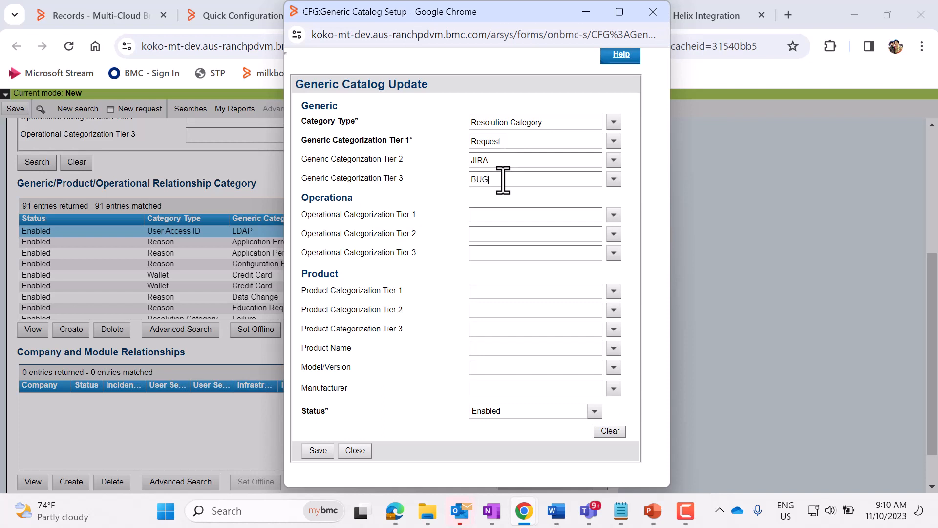
mouse_move(456, 245)
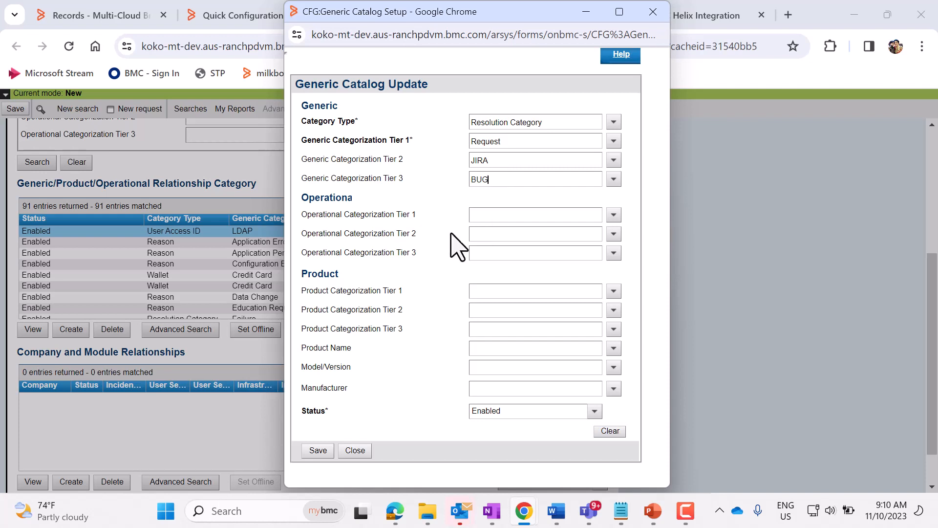
mouse_move(505, 211)
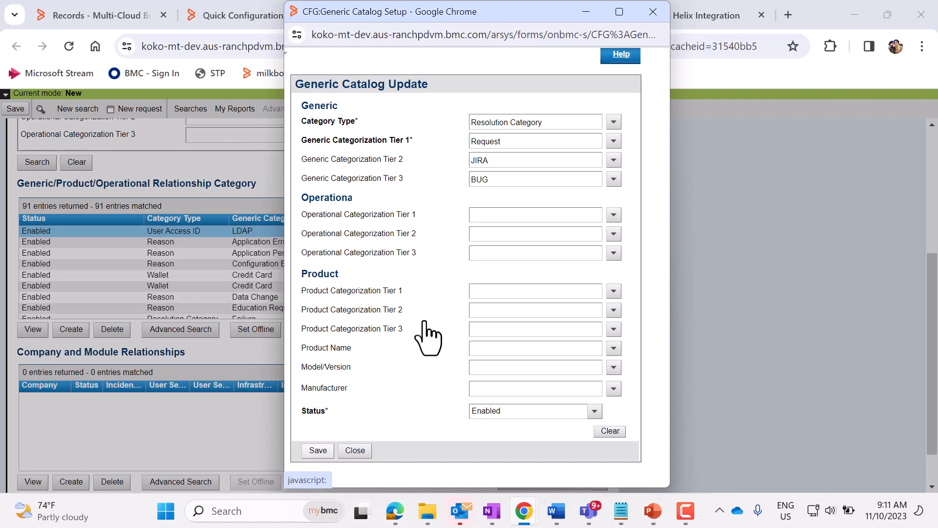
In iPaaS Cloud Studio, choose the Sync Jira JSON file for project import
click(703, 16)
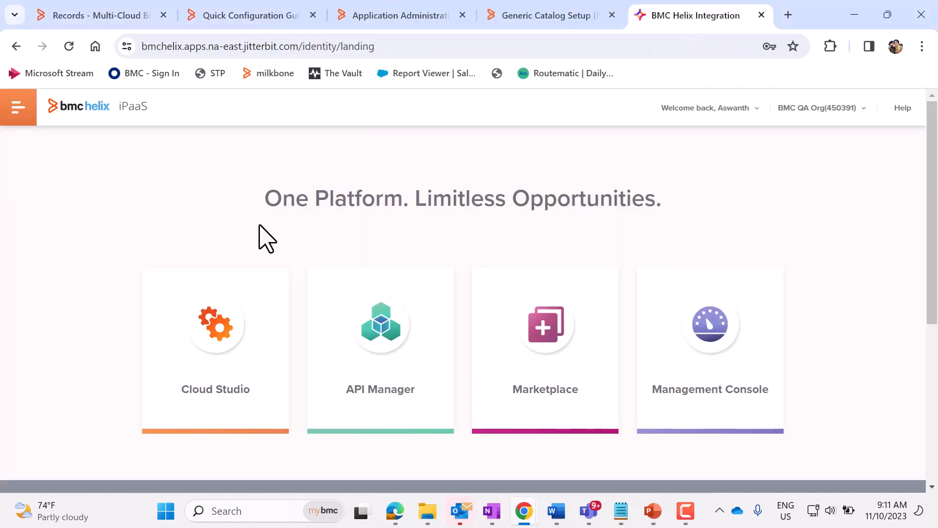
mouse_move(381, 146)
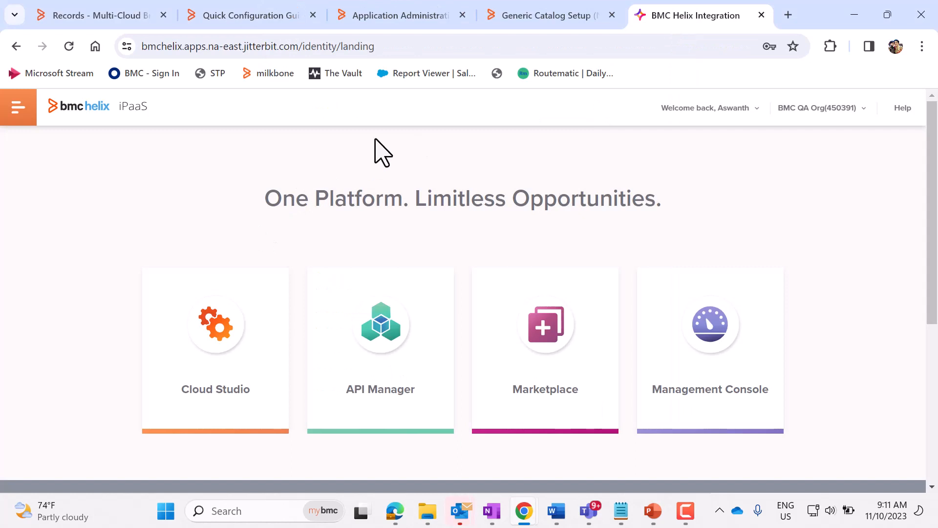
mouse_move(260, 260)
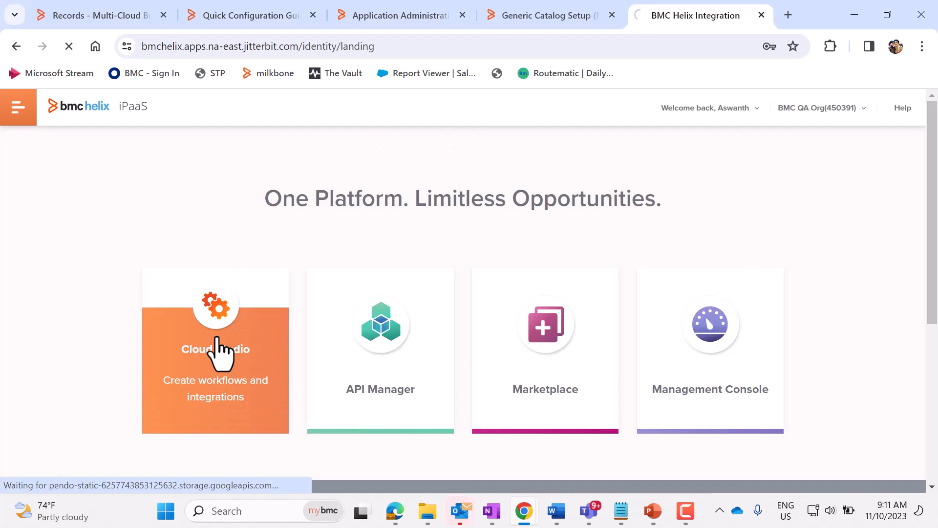
click(215, 348)
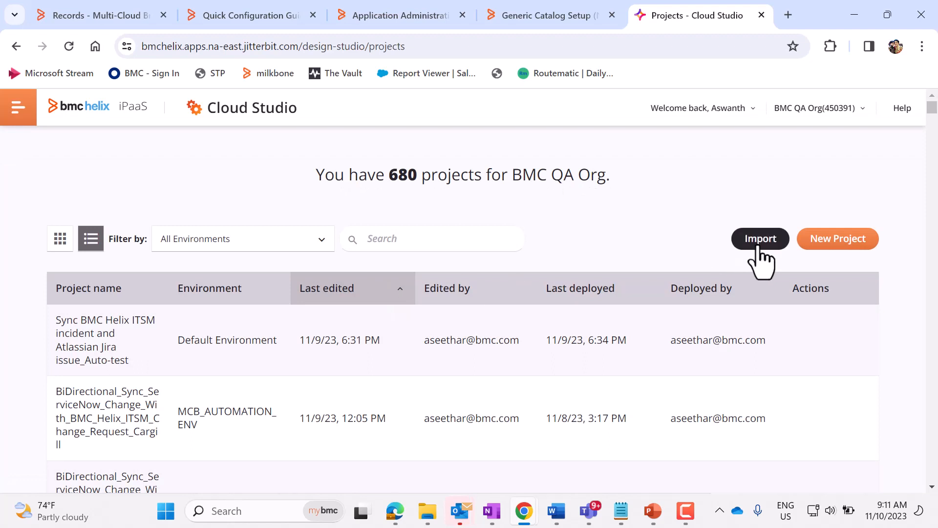
click(760, 239)
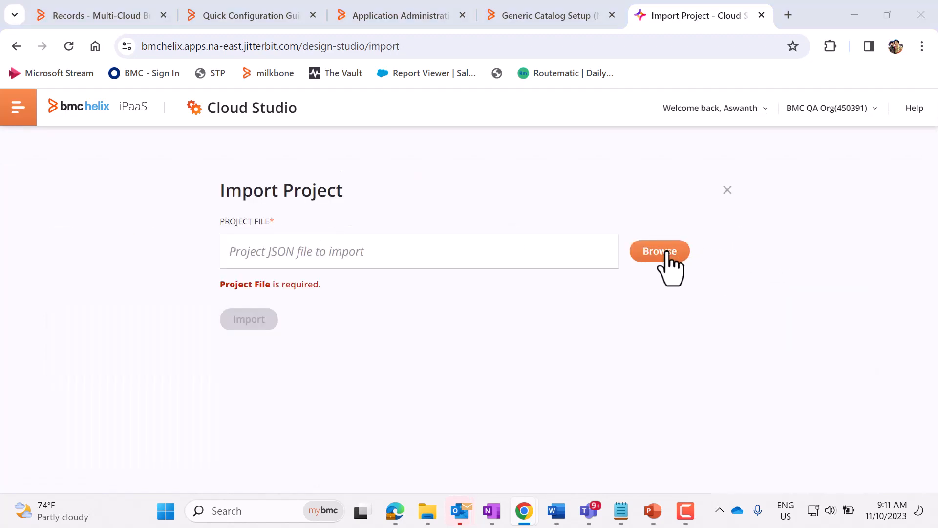
click(659, 251)
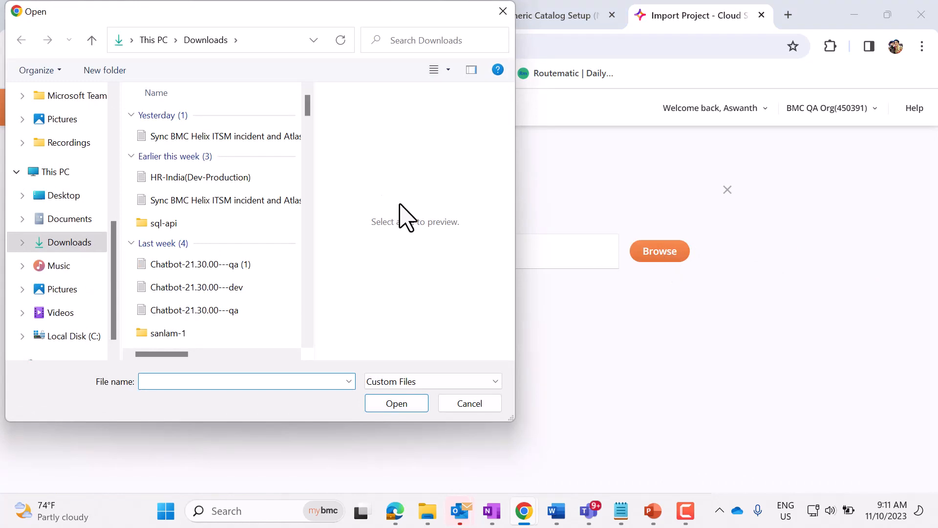
click(217, 200)
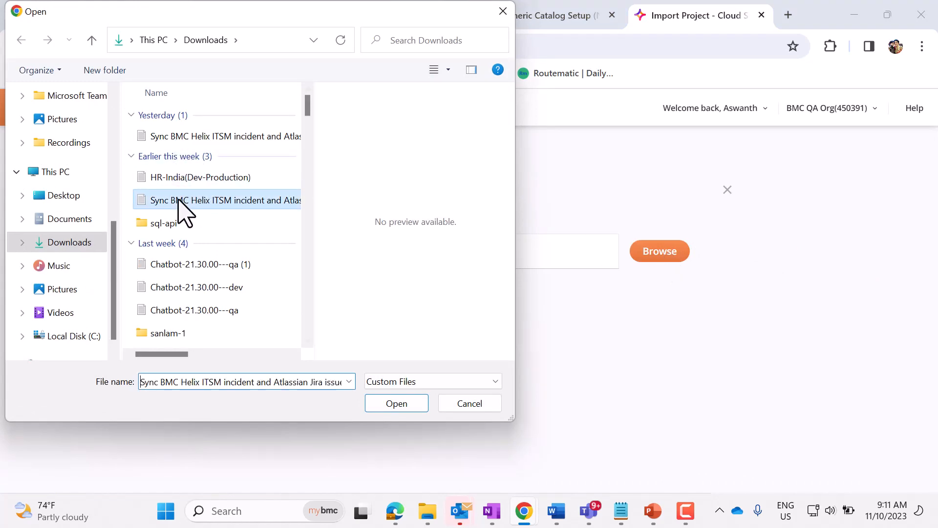
click(397, 403)
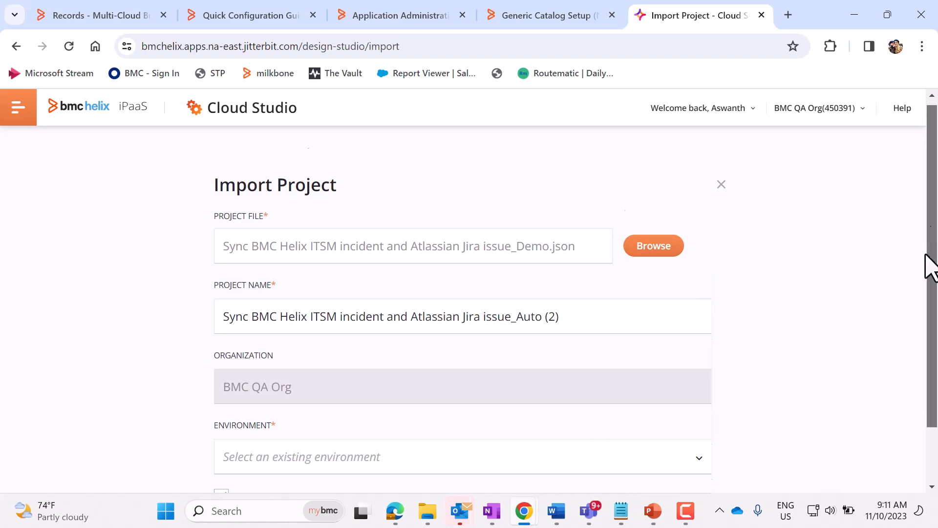
Target the import at Default Environment (Cloud Agent)
scroll(down, 3)
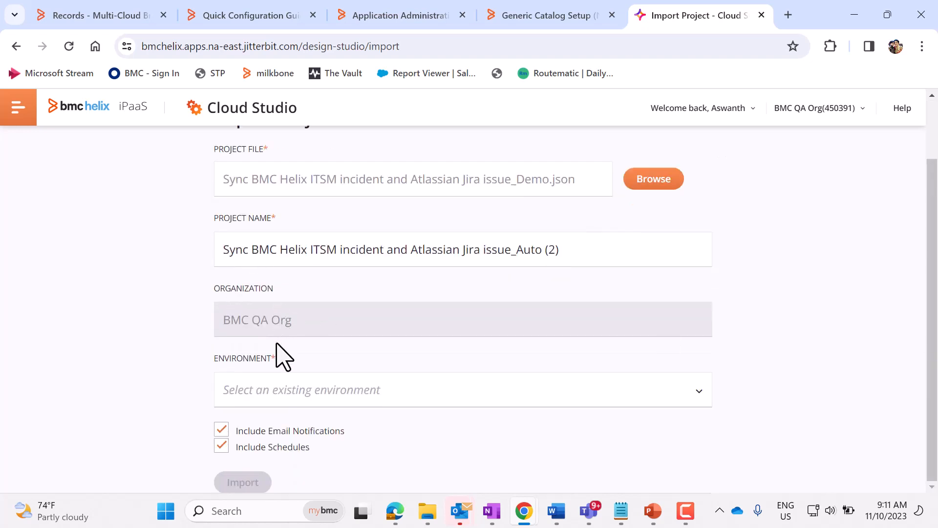
mouse_move(717, 389)
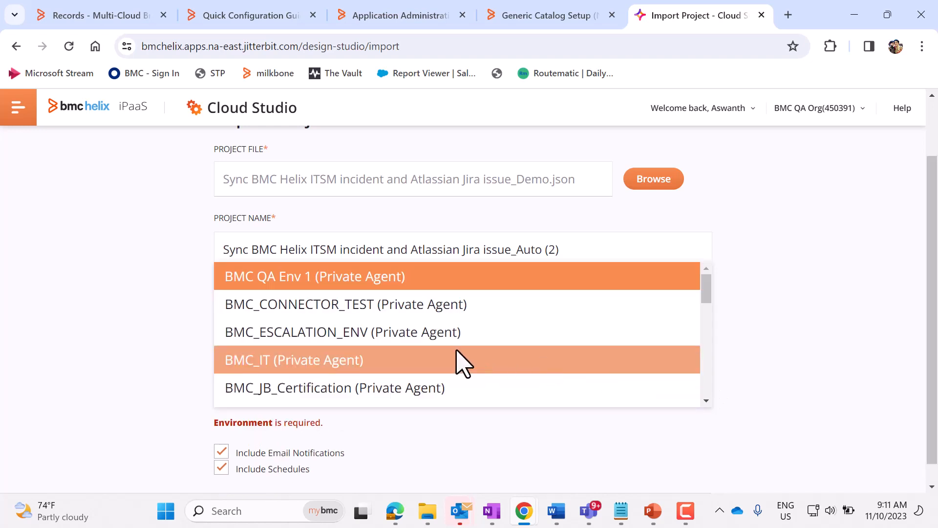
mouse_move(707, 293)
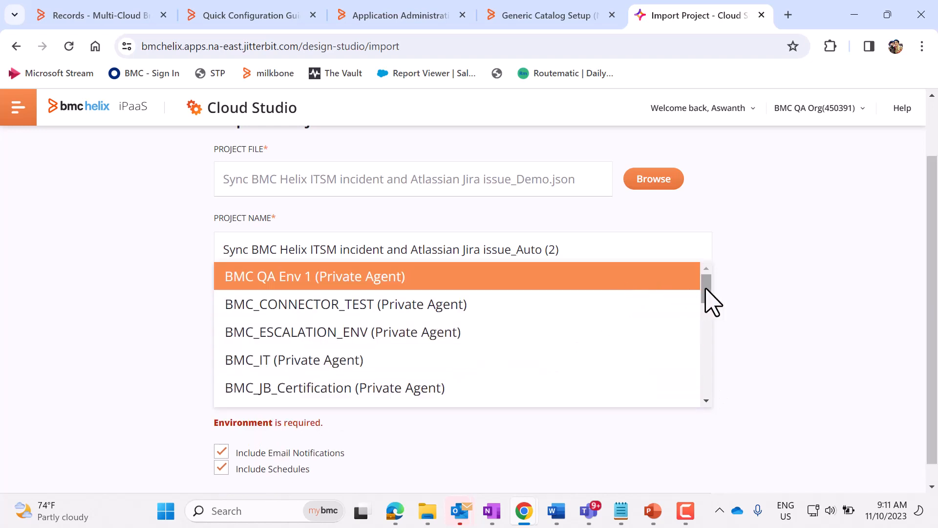
scroll(down, 3)
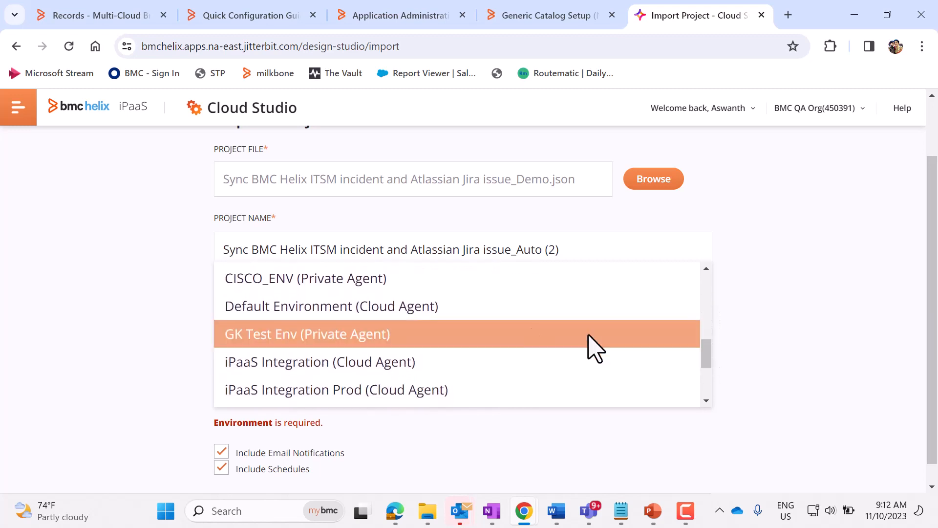
click(331, 306)
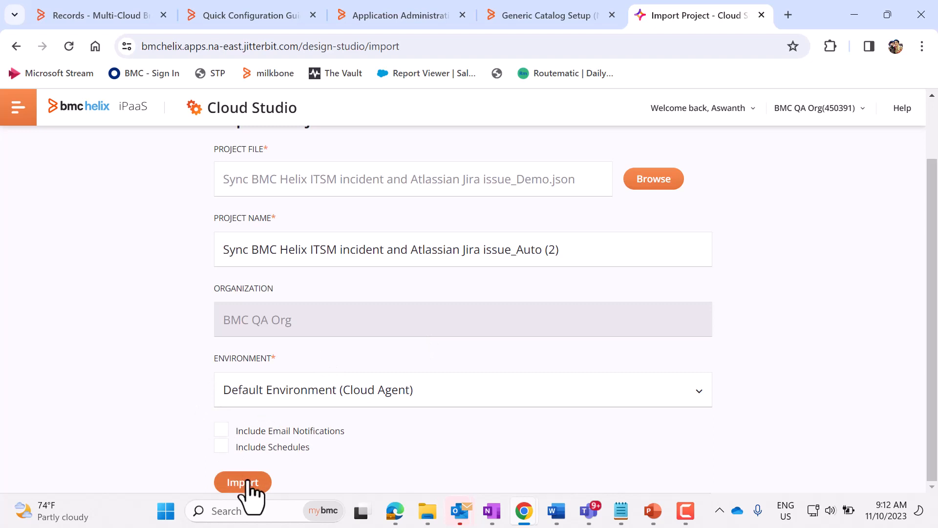
Import the Jira sync project and review its 35 project variables
click(242, 483)
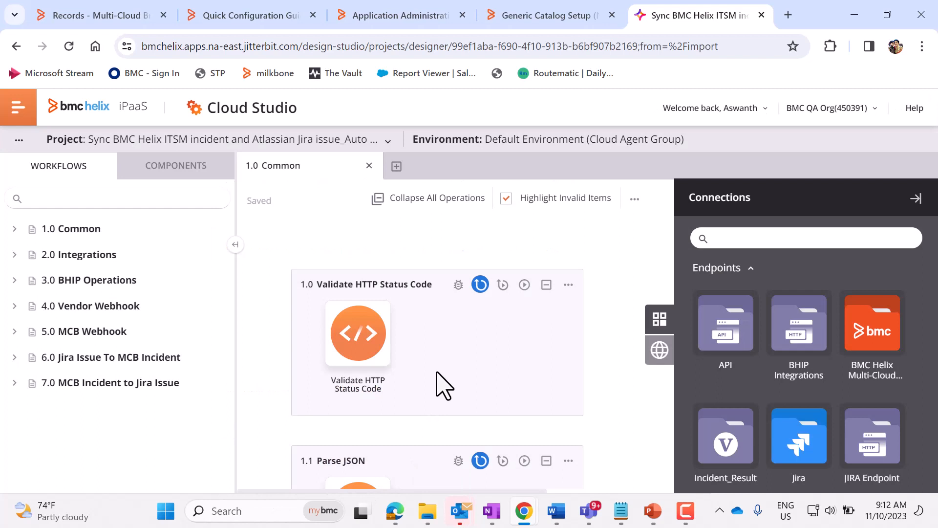
mouse_move(444, 386)
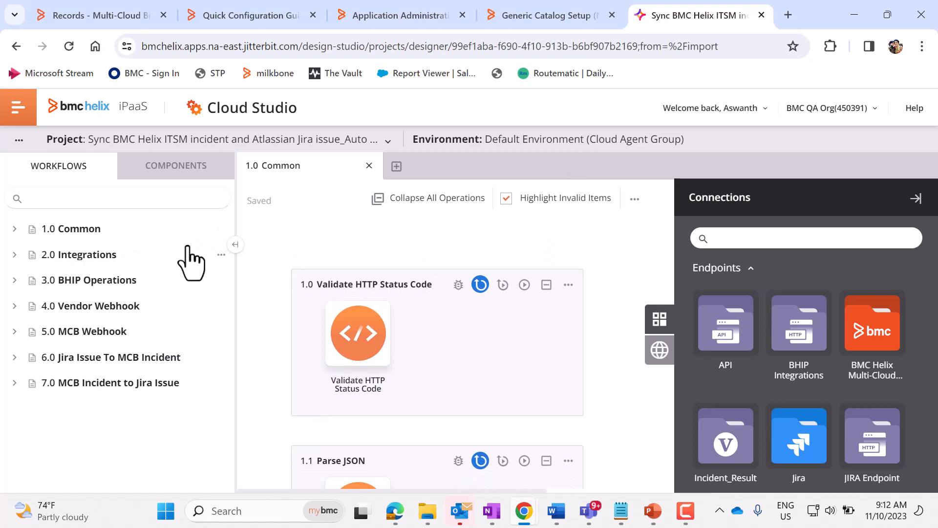
mouse_move(73, 286)
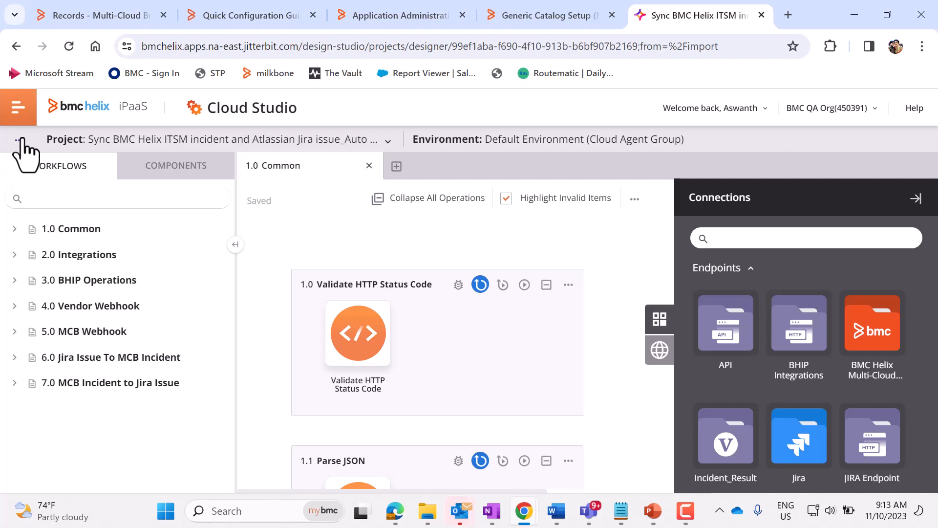
click(17, 107)
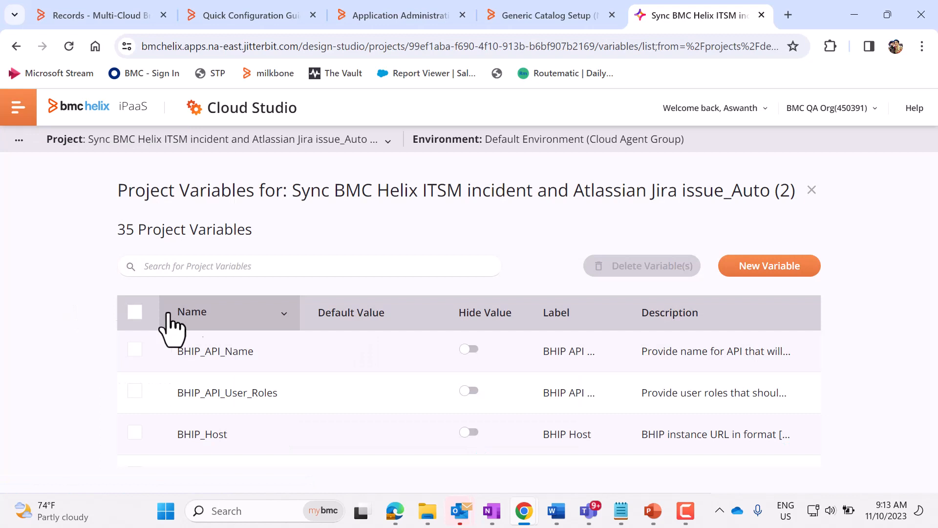
mouse_move(529, 373)
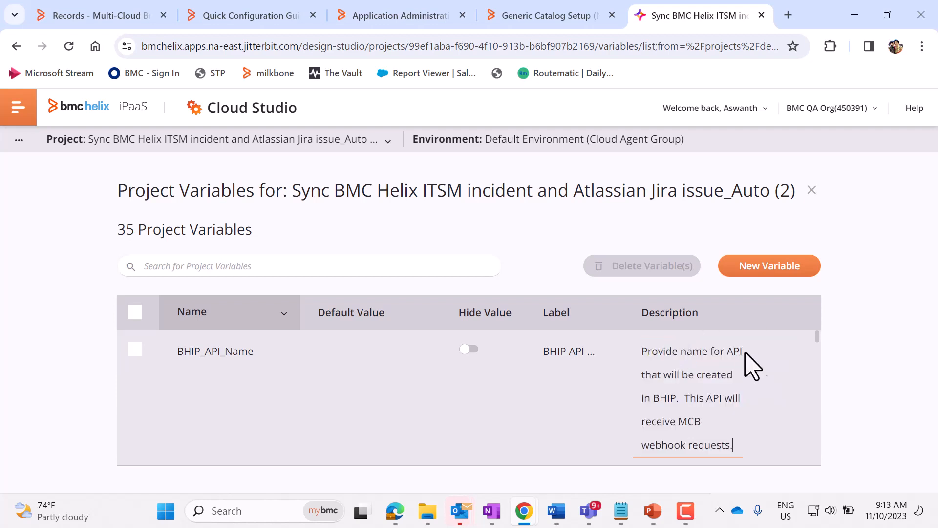
mouse_move(764, 383)
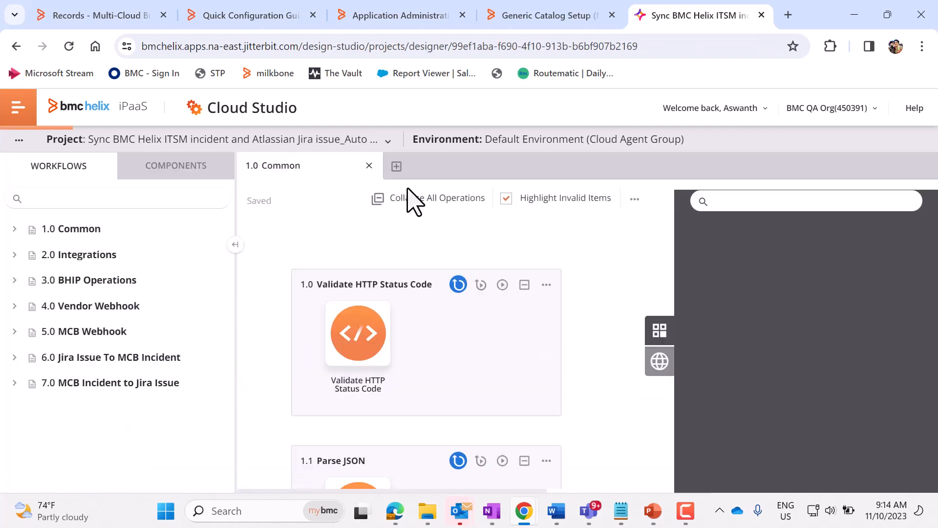
Deploy the project, then run the Enable Integrations operation under 2.0 Integrations
click(17, 106)
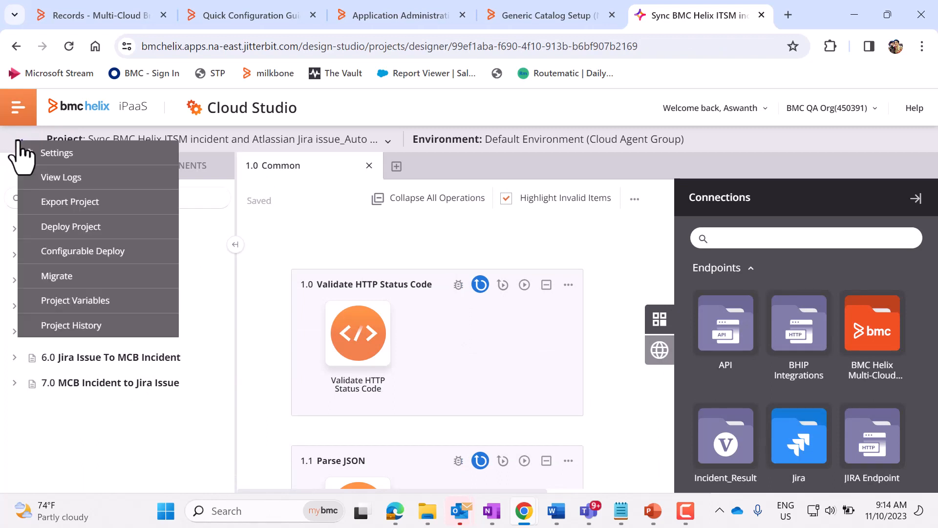
mouse_move(71, 227)
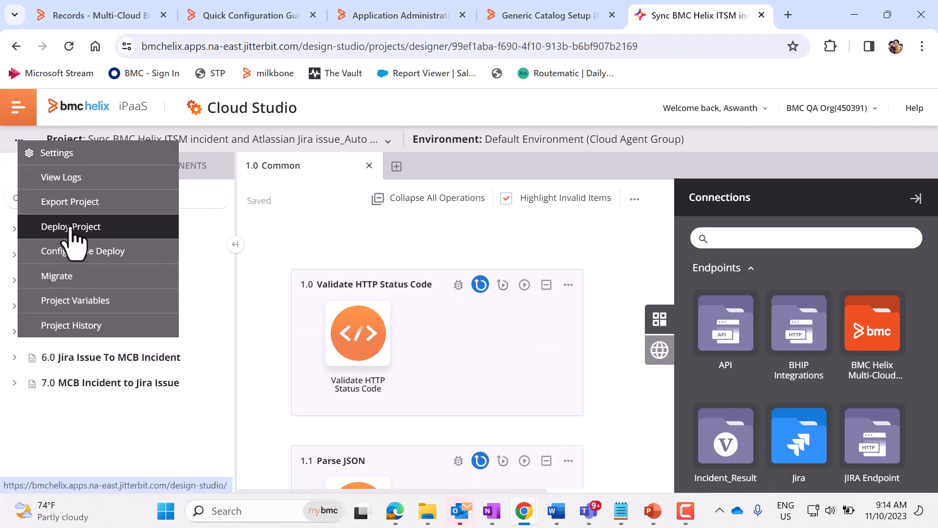
click(70, 227)
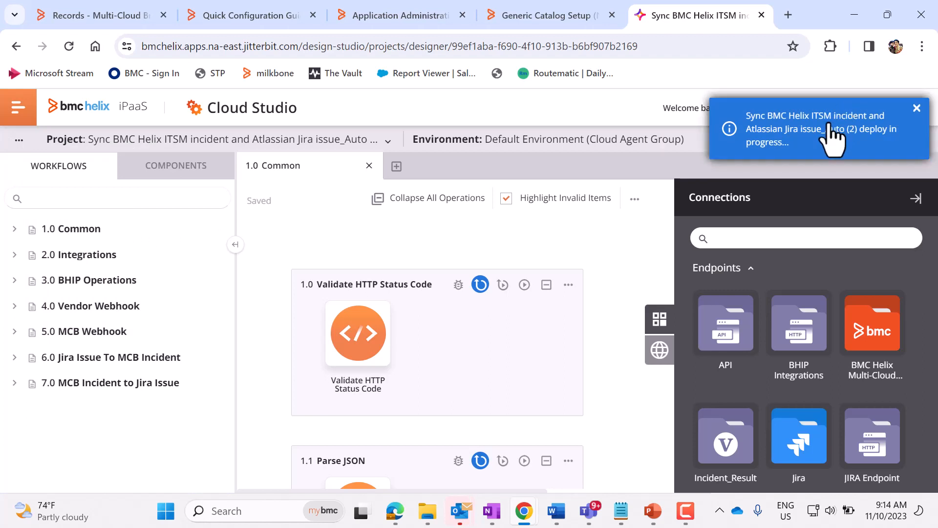
mouse_move(821, 158)
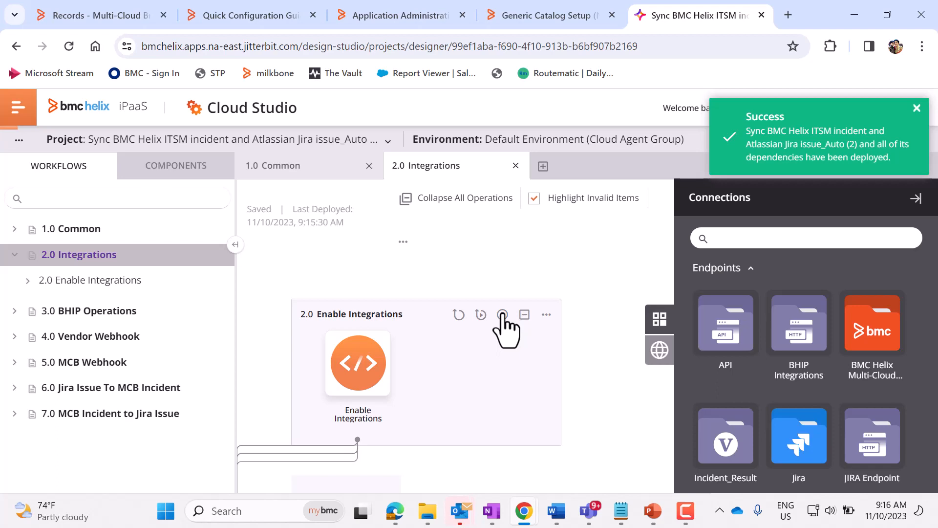
click(502, 315)
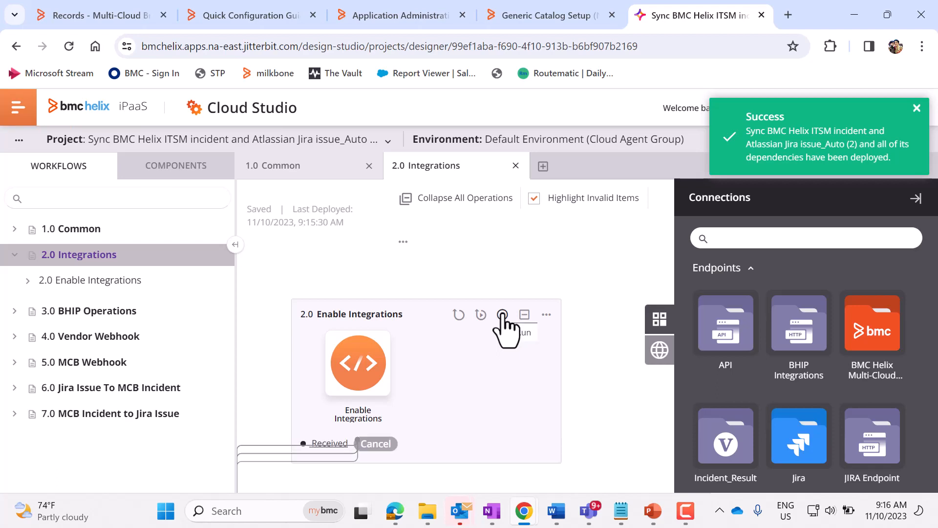